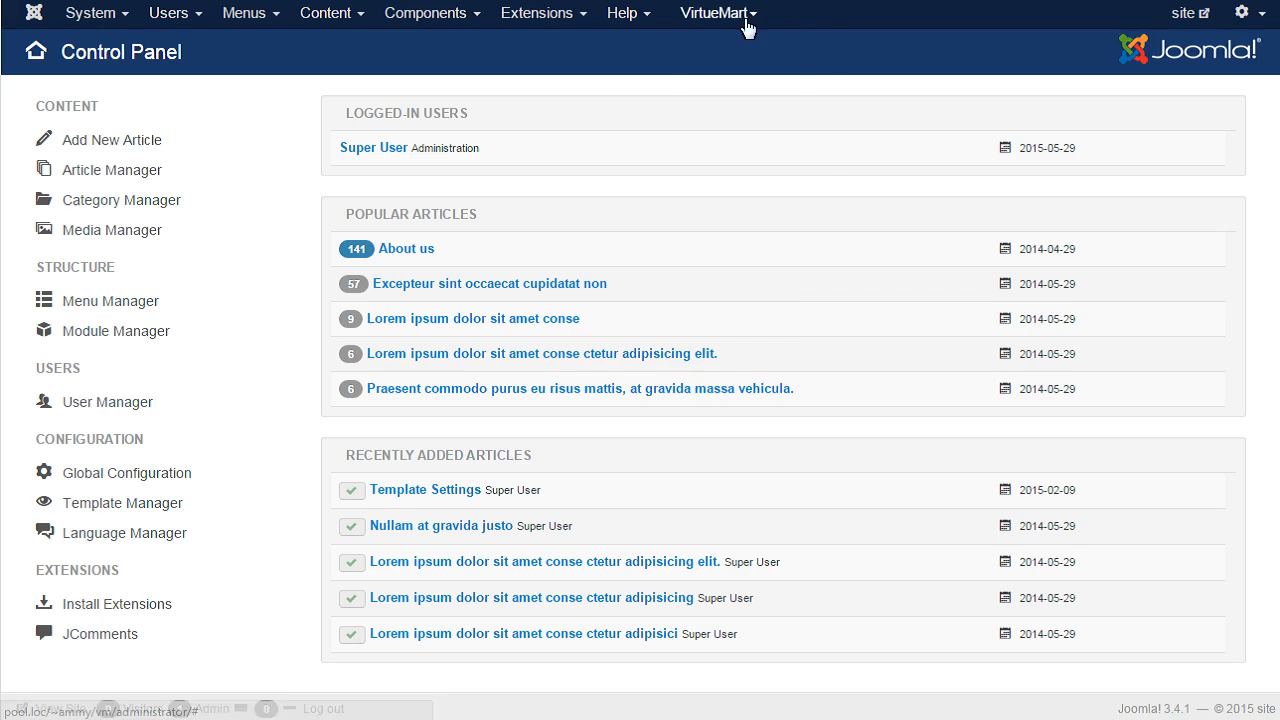
# Step: Open the VirtueMart Products list from the administrator top menu
pyautogui.click(730, 13)
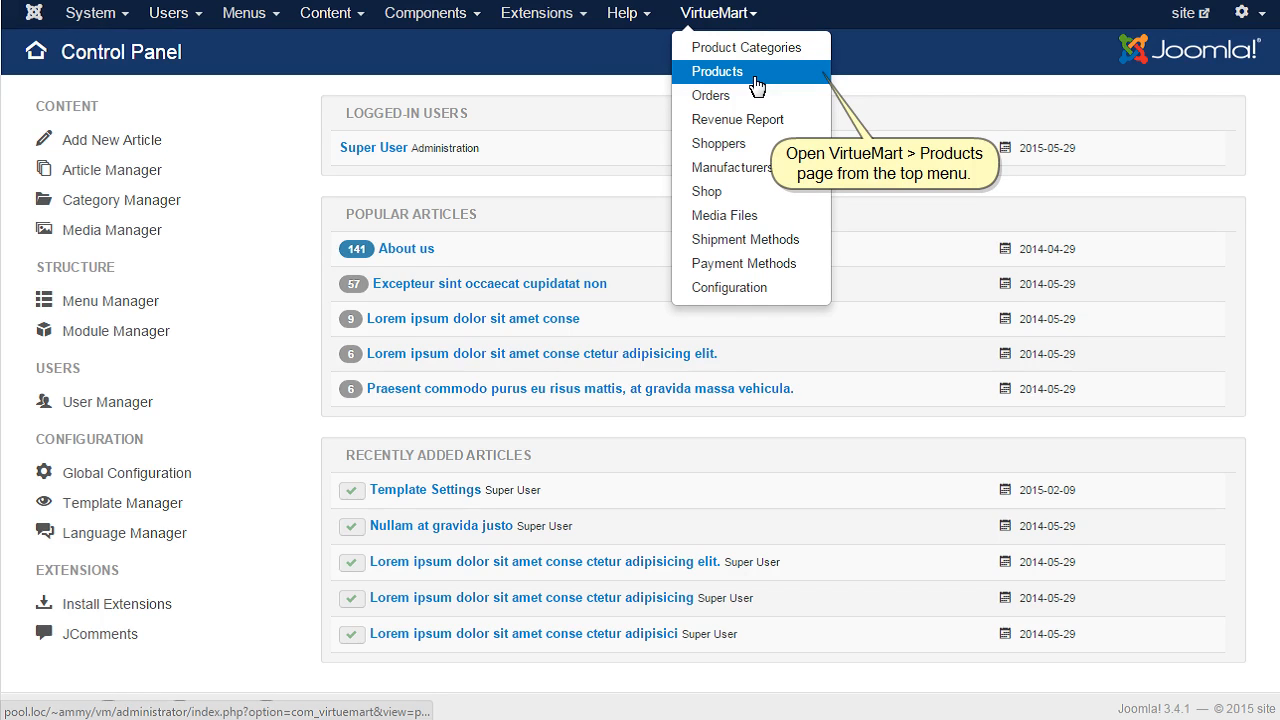
pyautogui.click(732, 71)
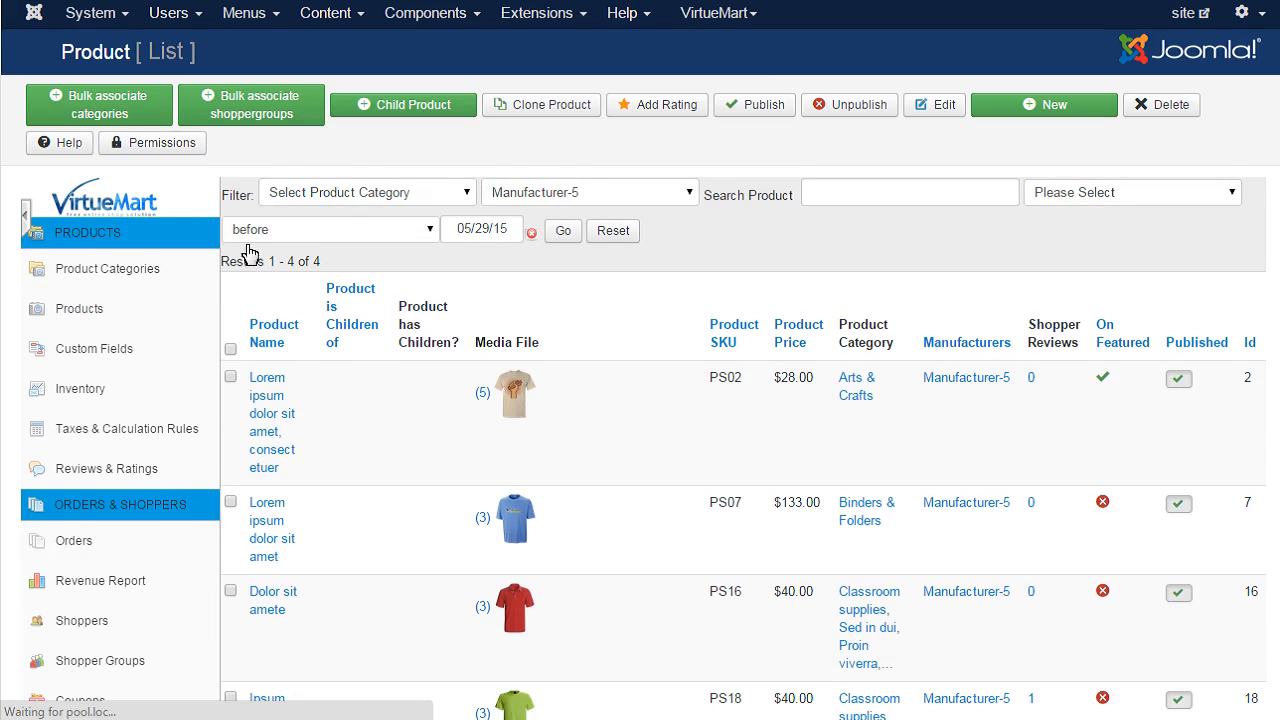
pyautogui.moveTo(1043, 121)
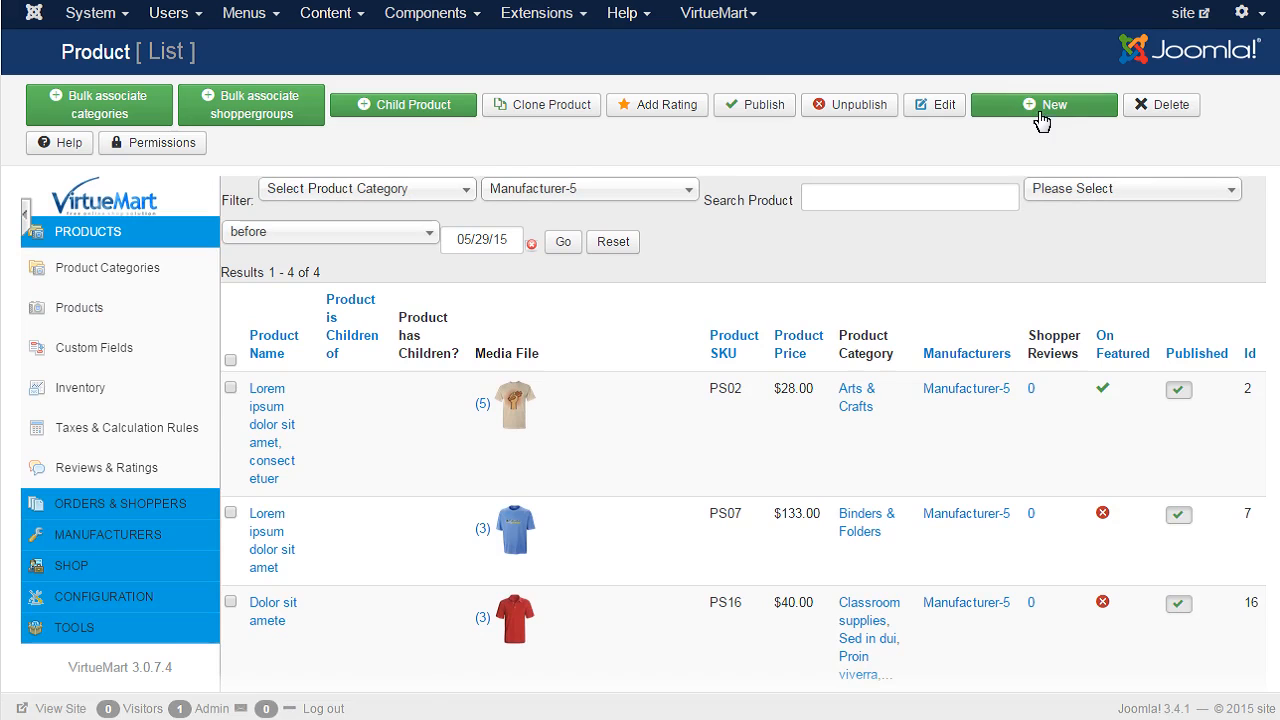
# Step: Start a new product named 'product' with Manufacturer-7 and scroll to pricing
pyautogui.click(1044, 105)
pyautogui.write('product')
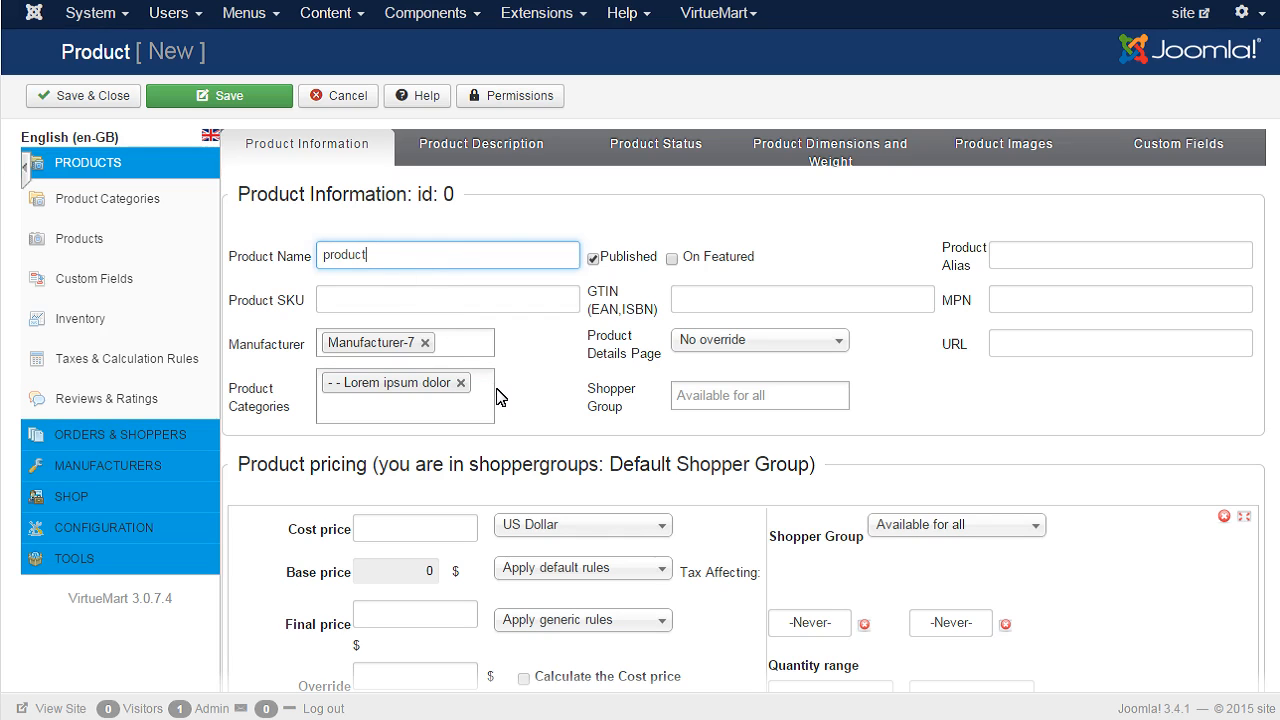
pyautogui.scroll(-3)
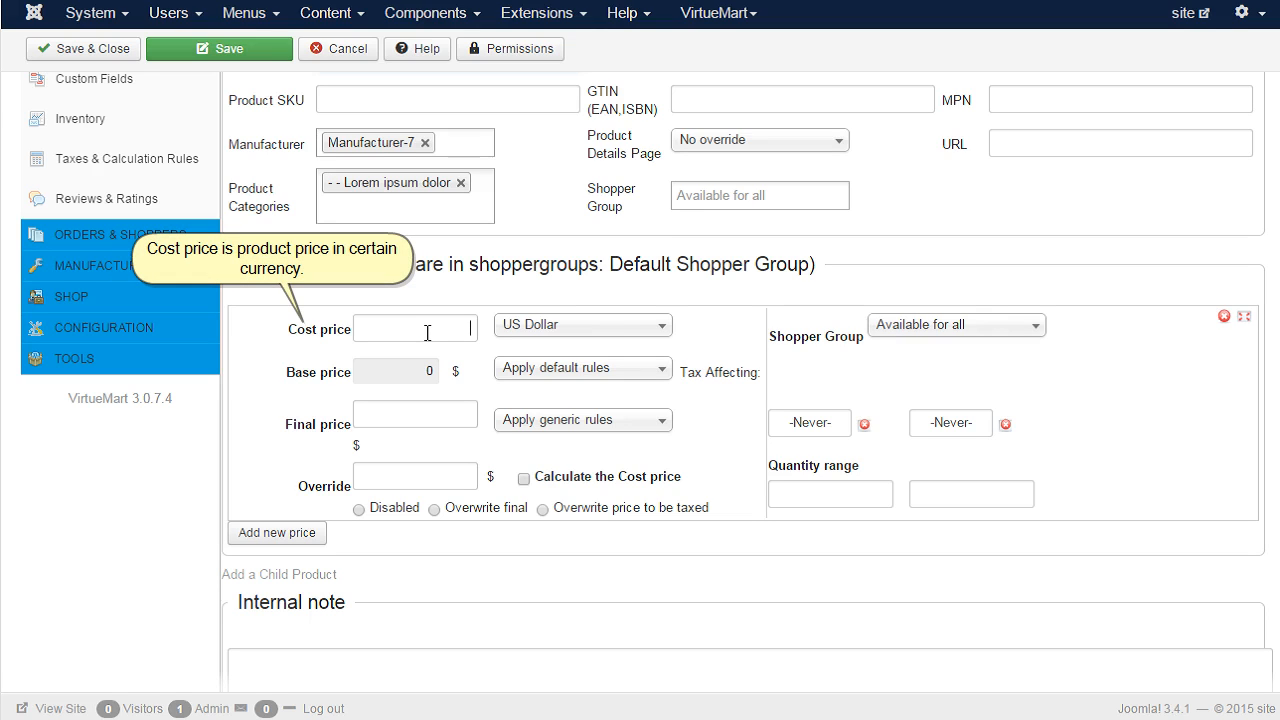
# Step: Enter a cost price of 100 and switch its currency to Euro
pyautogui.click(414, 328)
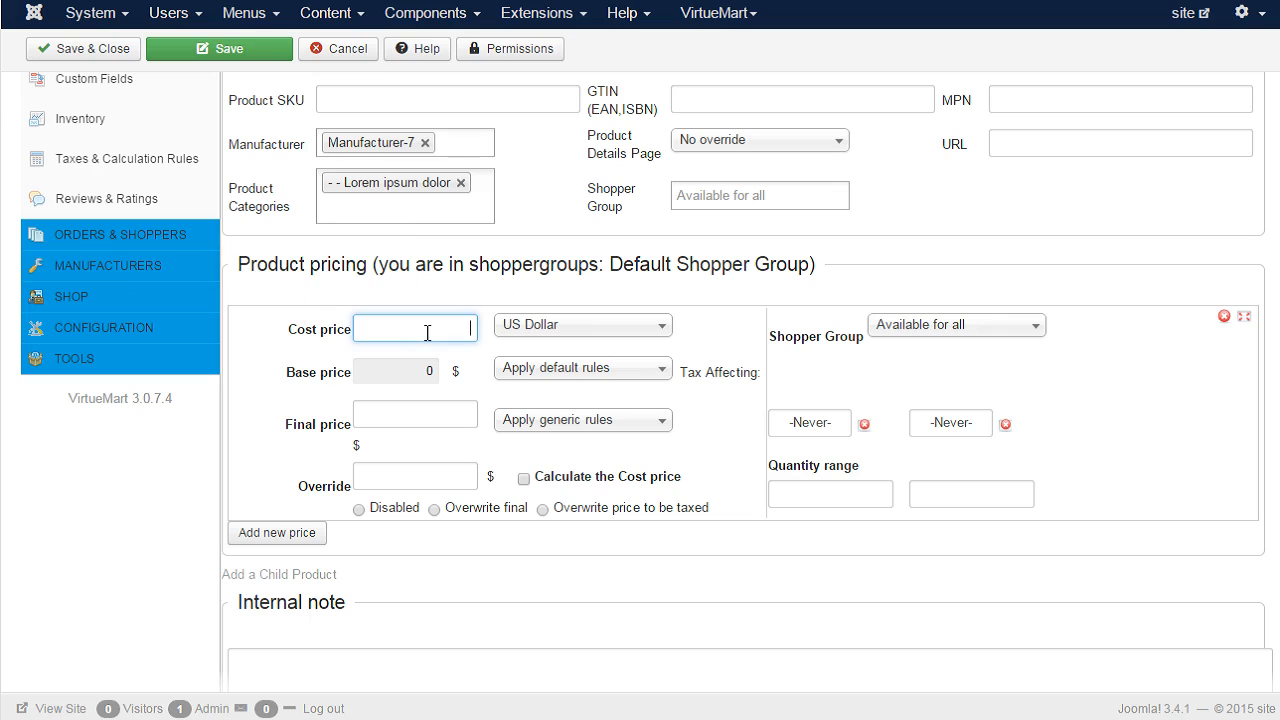
pyautogui.write('100')
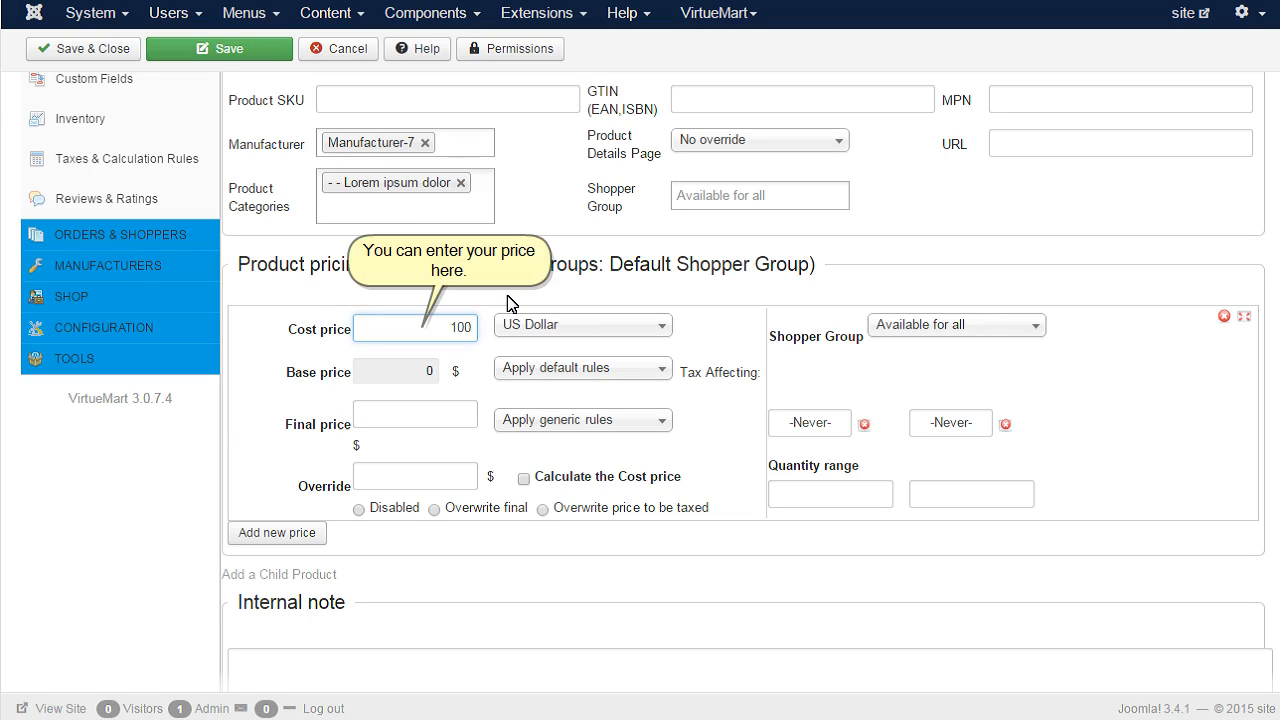
pyautogui.moveTo(511, 303)
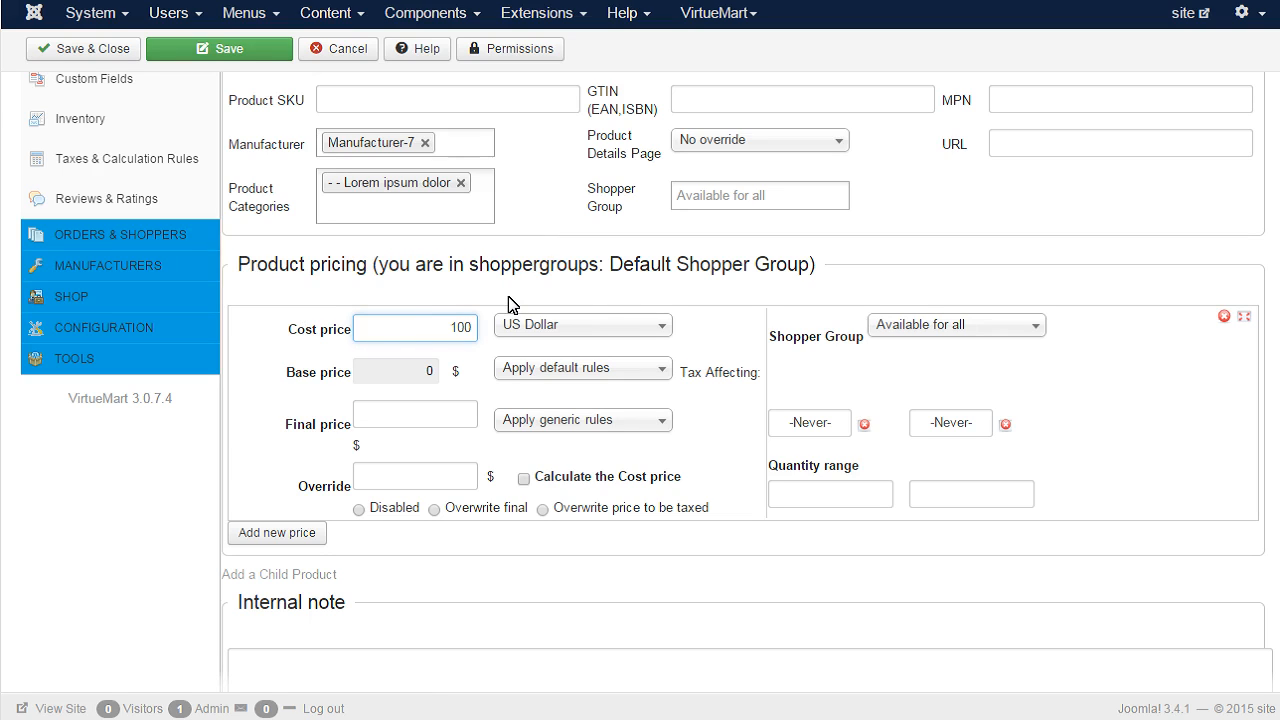
pyautogui.click(582, 324)
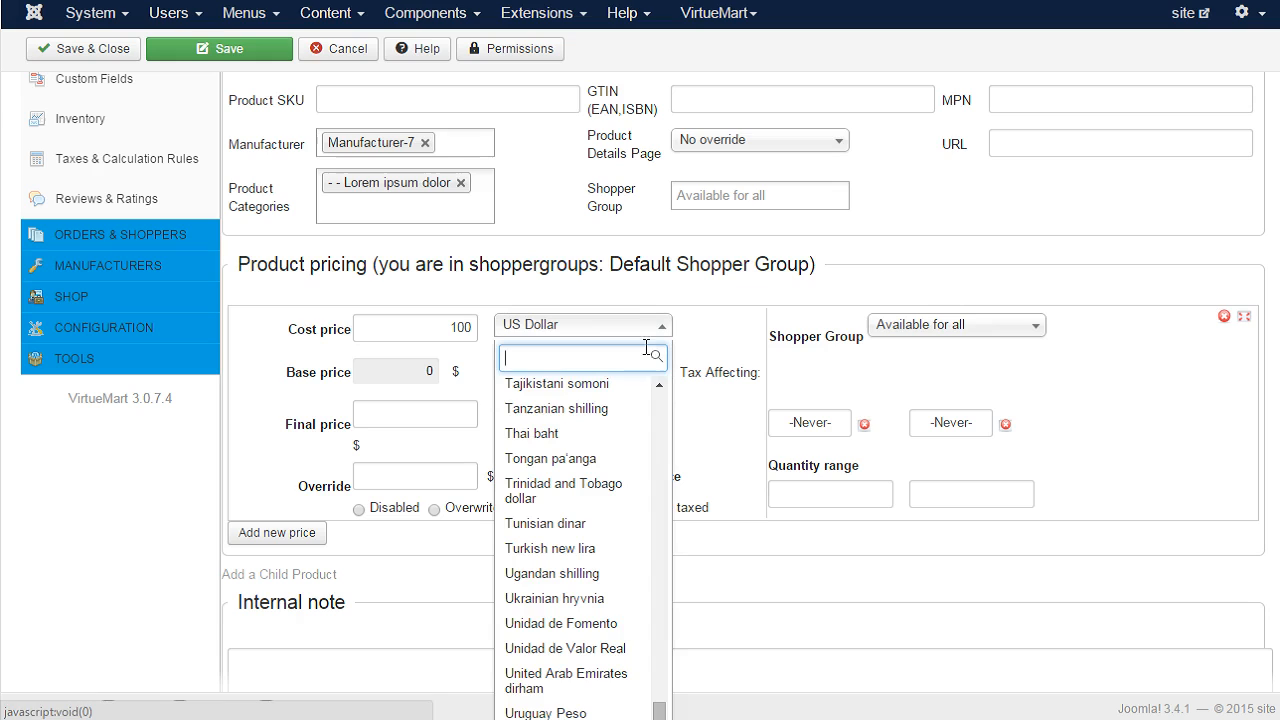
pyautogui.write('Eus')
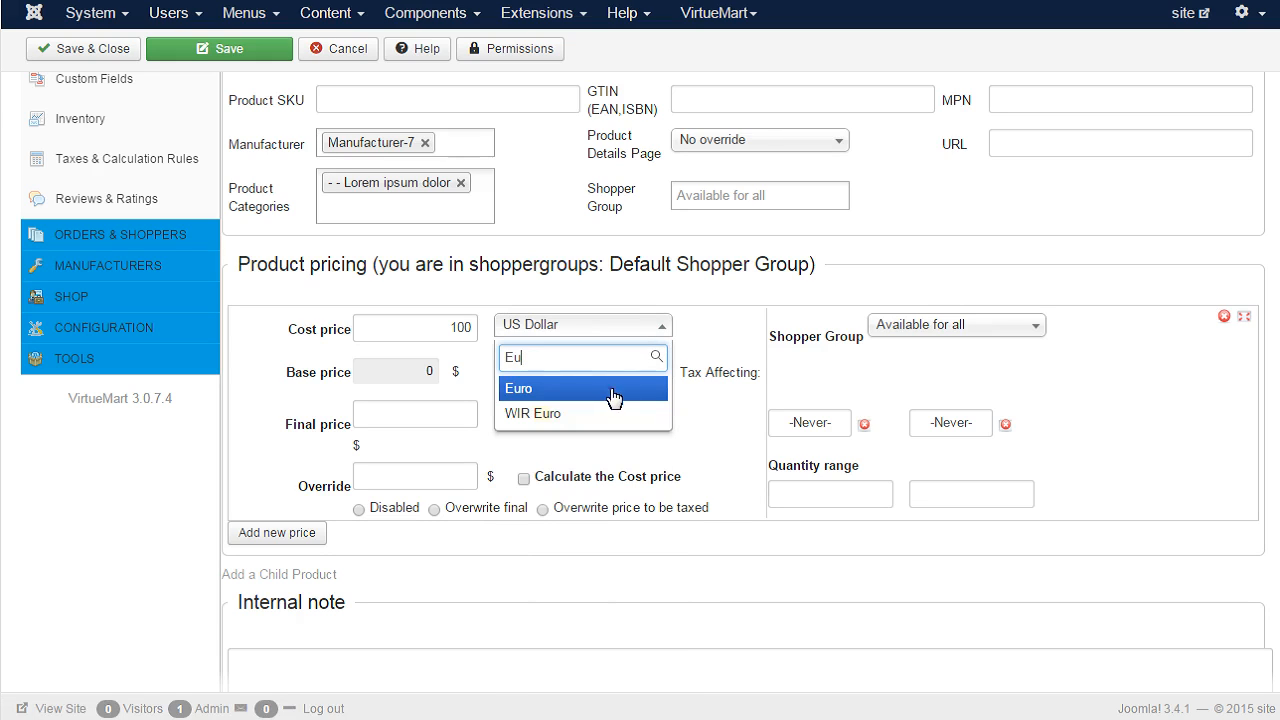
pyautogui.click(517, 387)
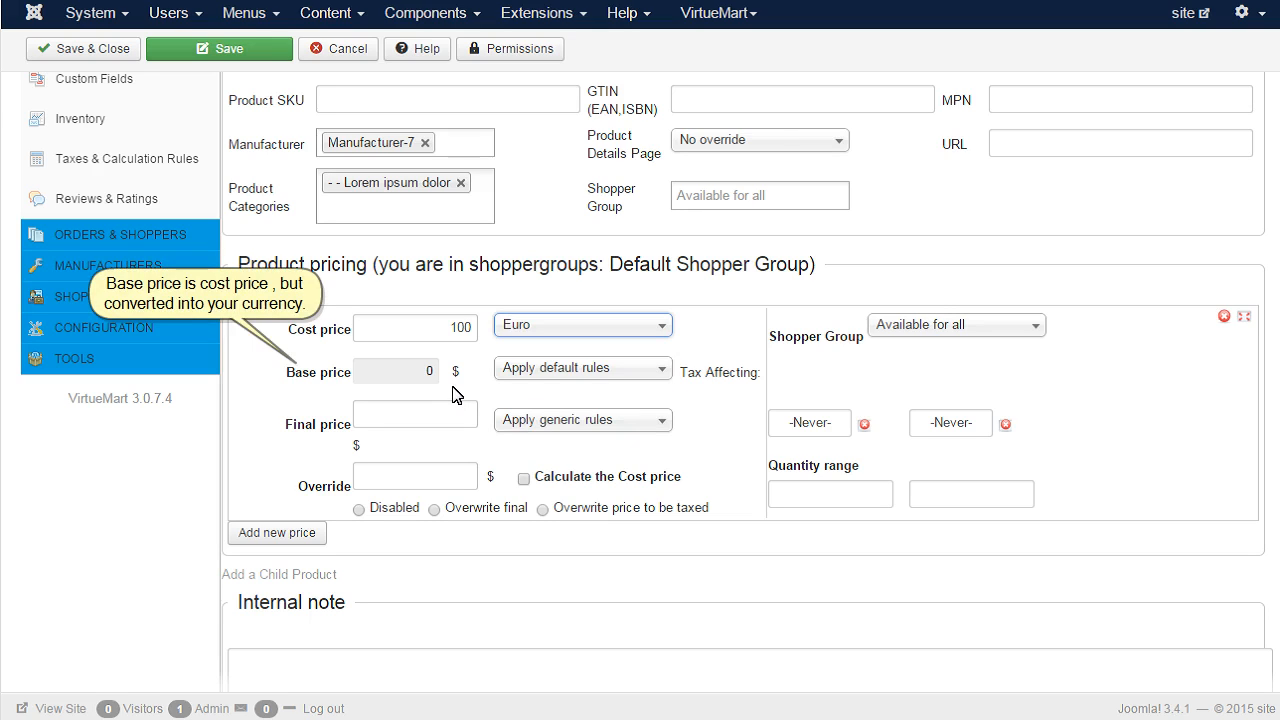
pyautogui.moveTo(452, 393)
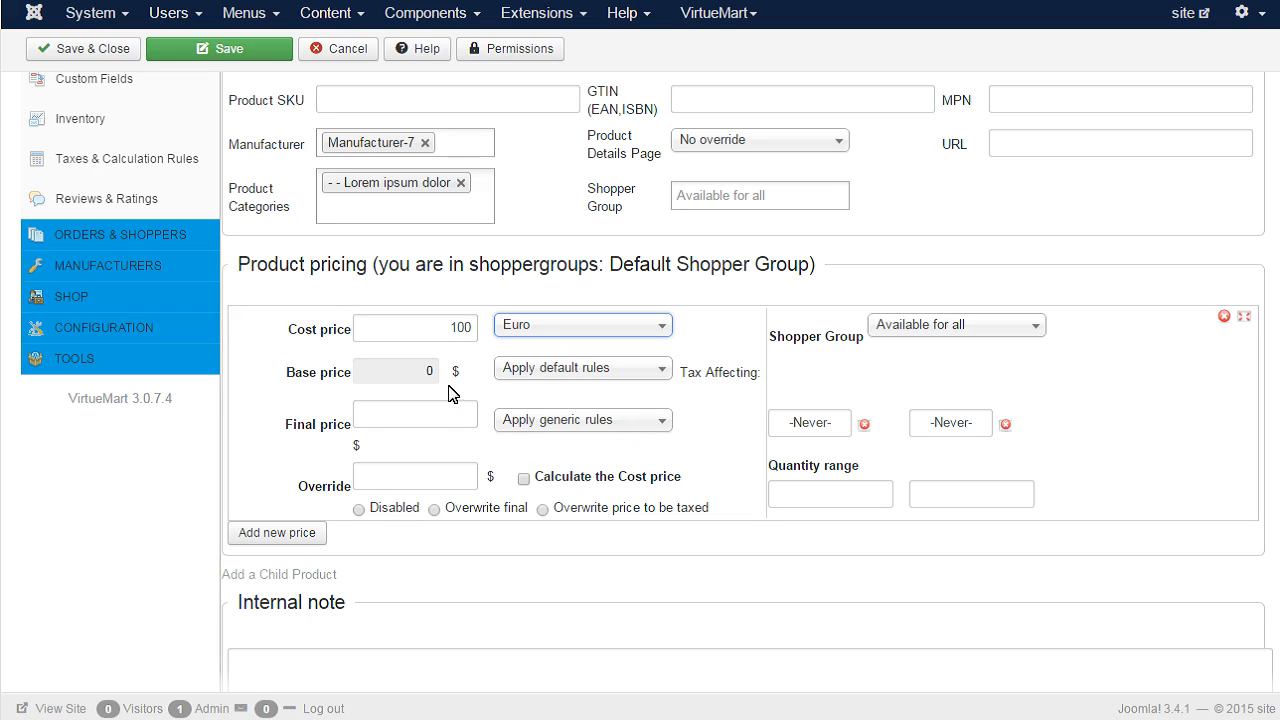
pyautogui.click(582, 367)
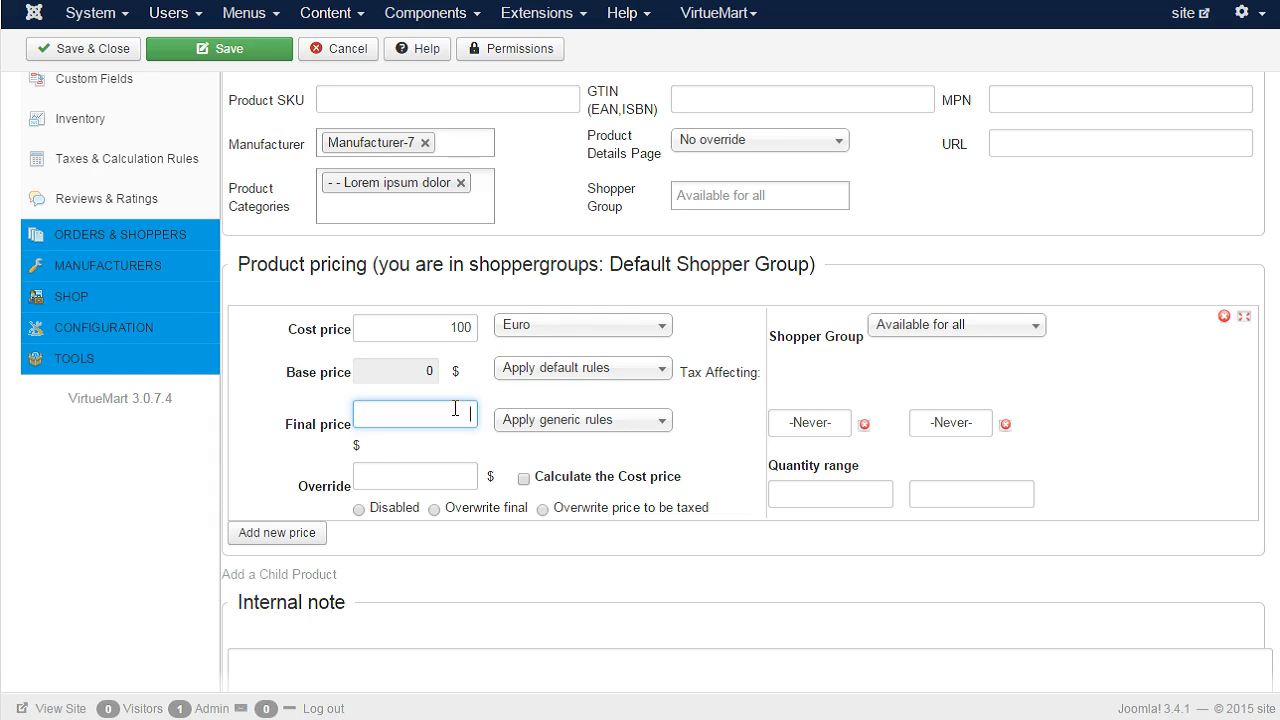
# Step: Enter a final price of 100 and save the new product
pyautogui.write('100')
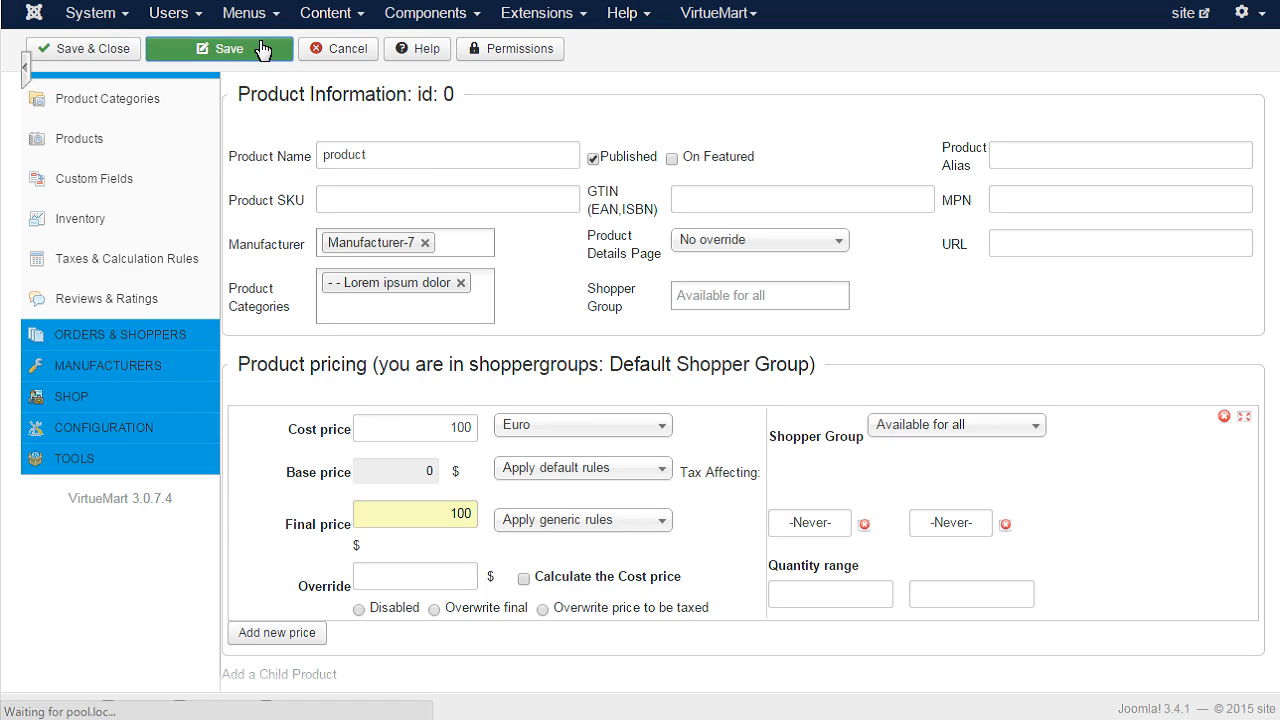
pyautogui.click(216, 48)
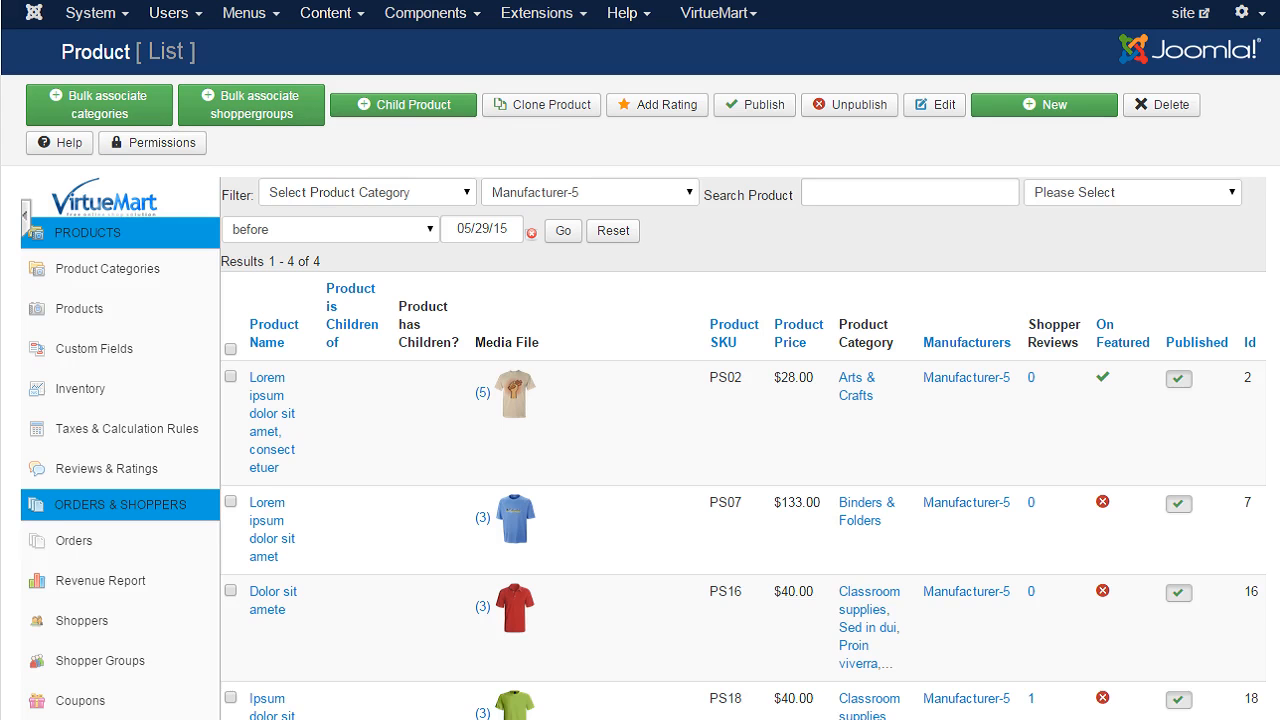
pyautogui.moveTo(150, 426)
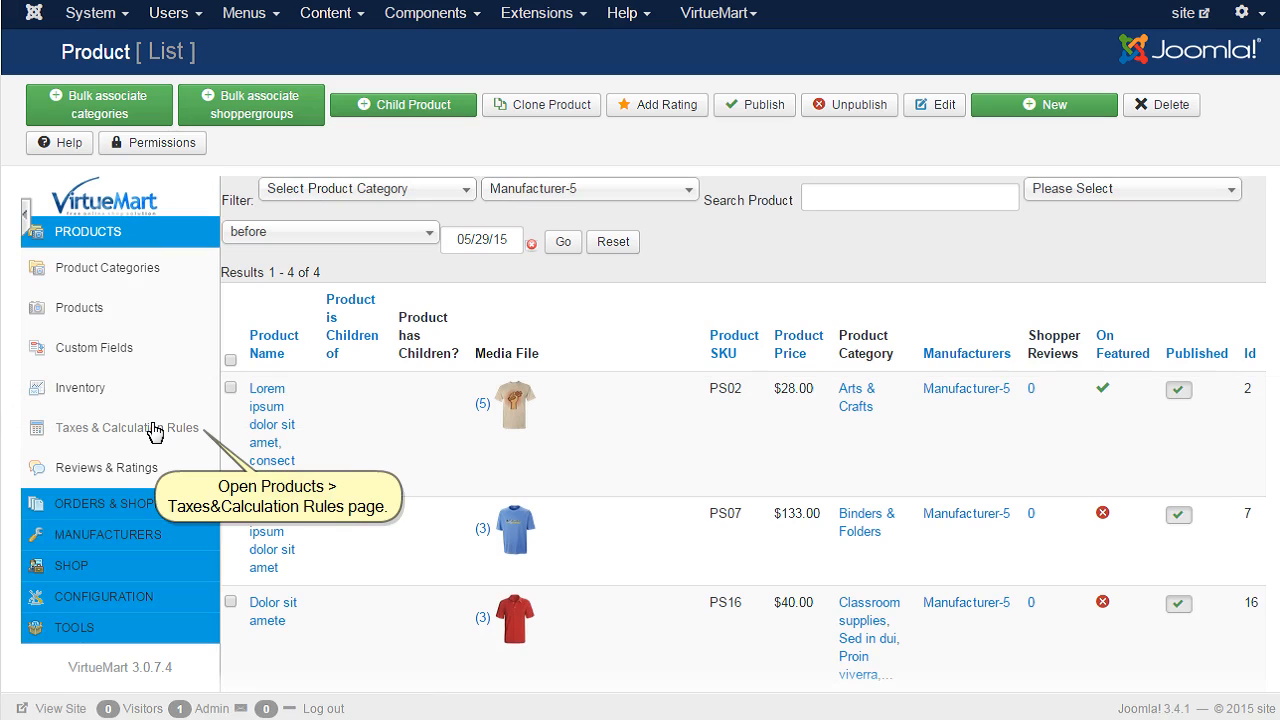
# Step: Review the Taxes & Calculation Rules list and open the Discount 5% rule
pyautogui.click(128, 428)
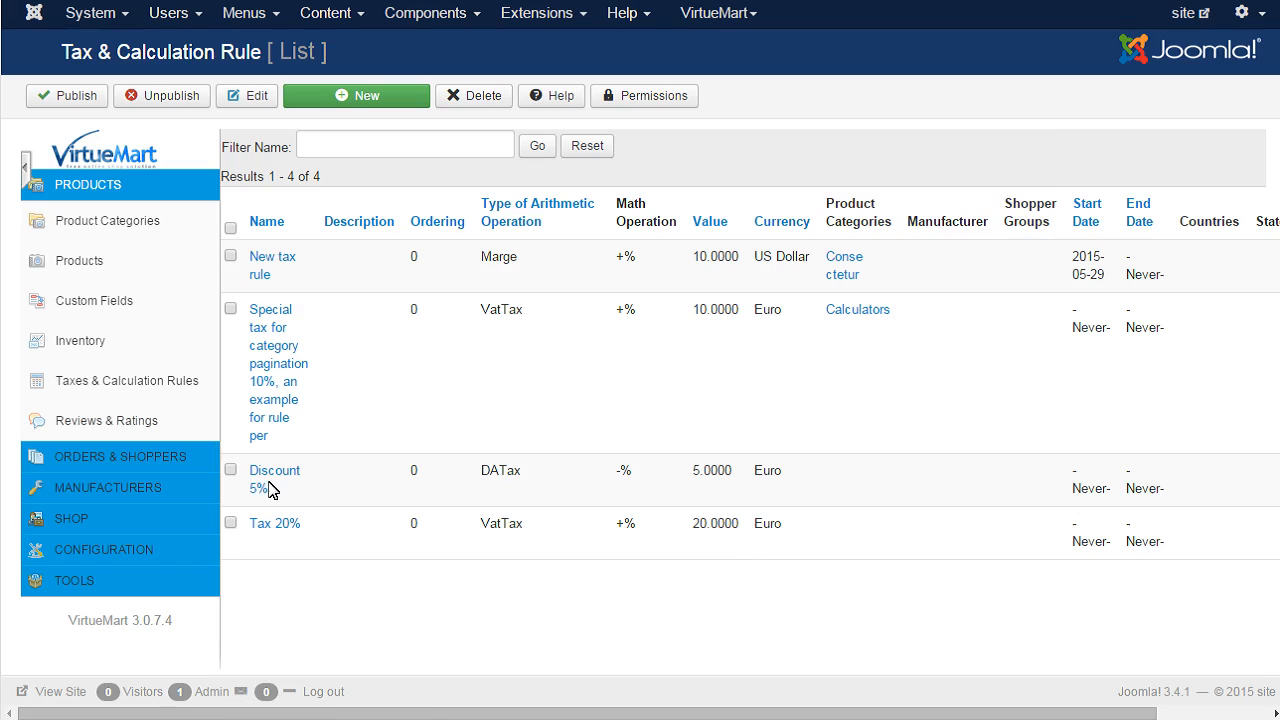
pyautogui.click(274, 470)
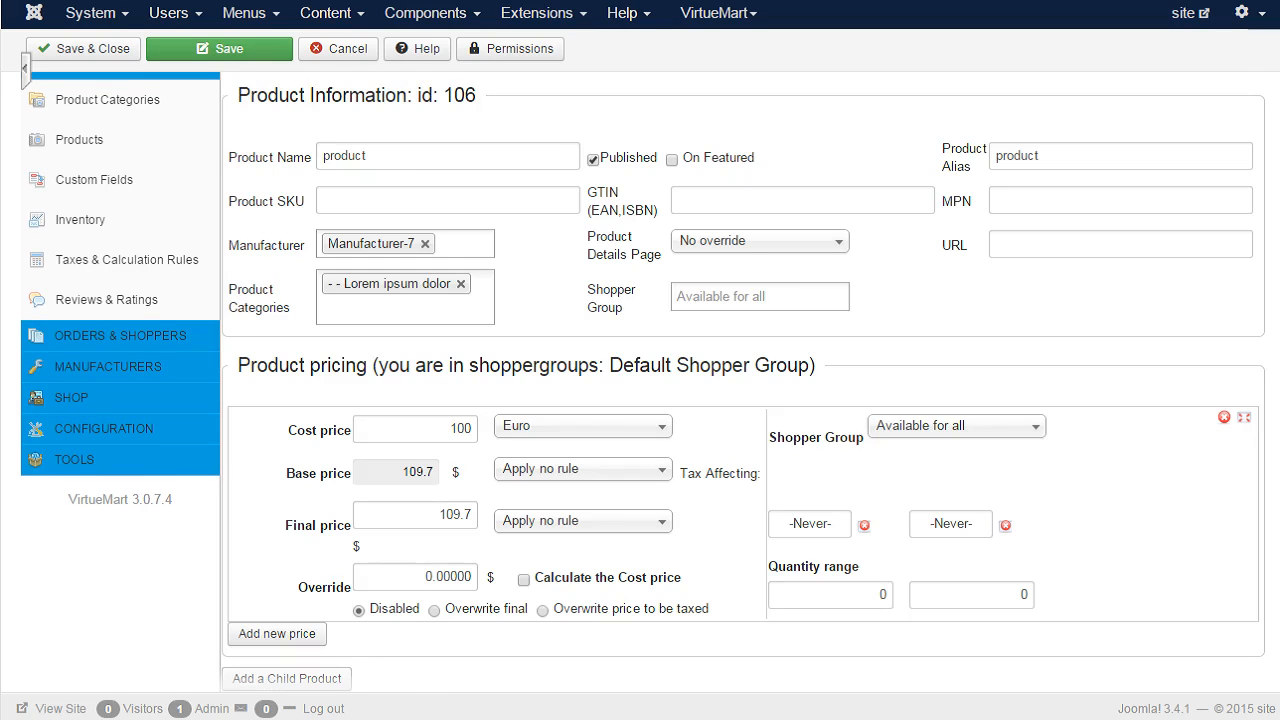
pyautogui.moveTo(402, 55)
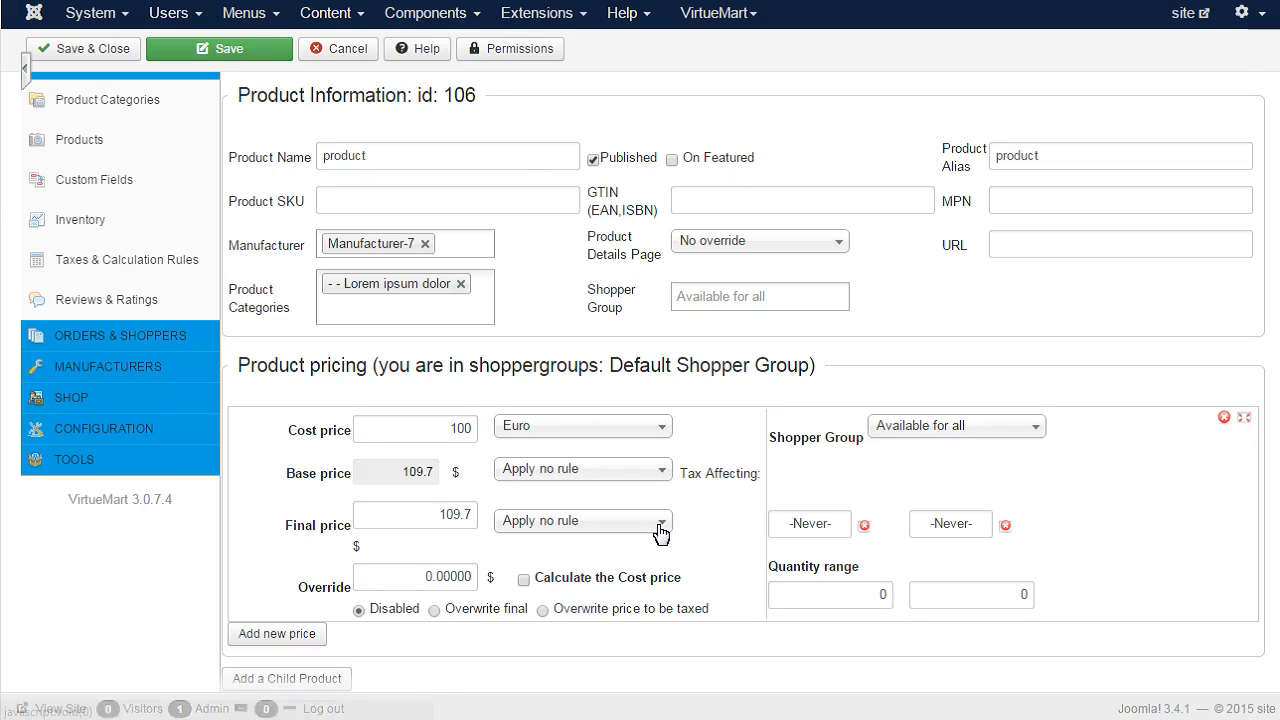
# Step: Apply the Discount 5% rule to the product's final price and save
pyautogui.click(582, 520)
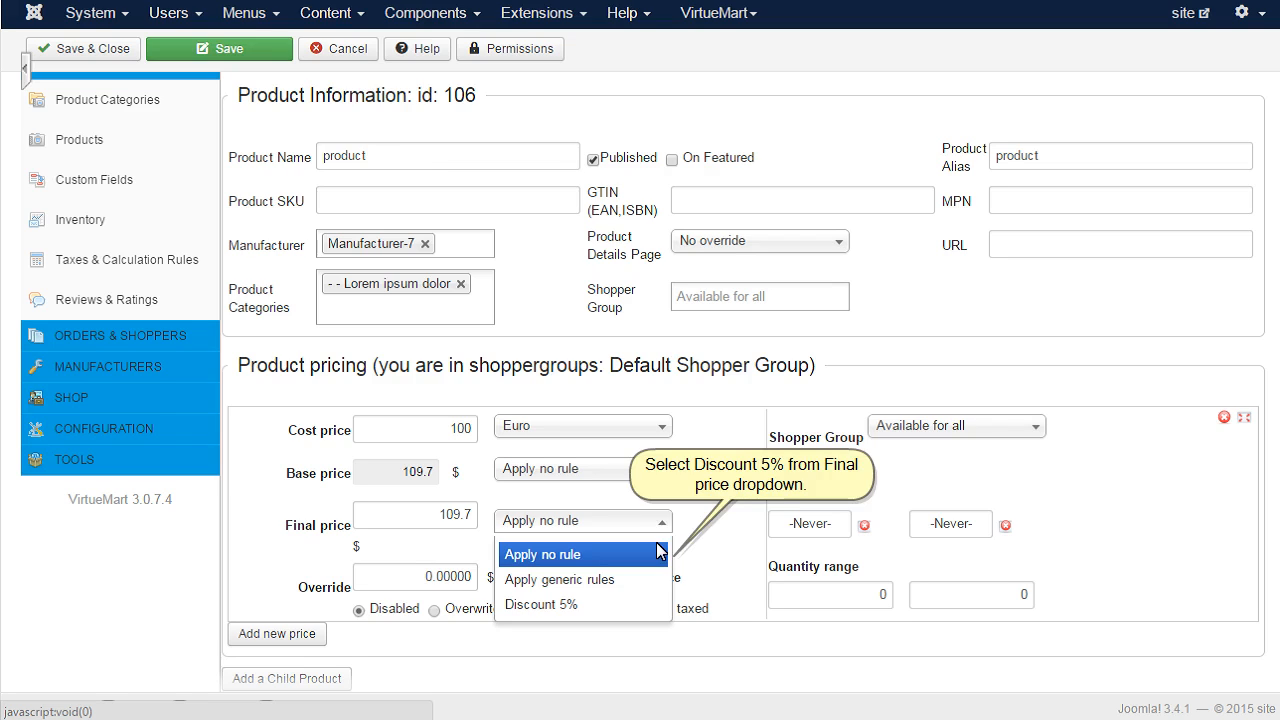
pyautogui.moveTo(658, 554)
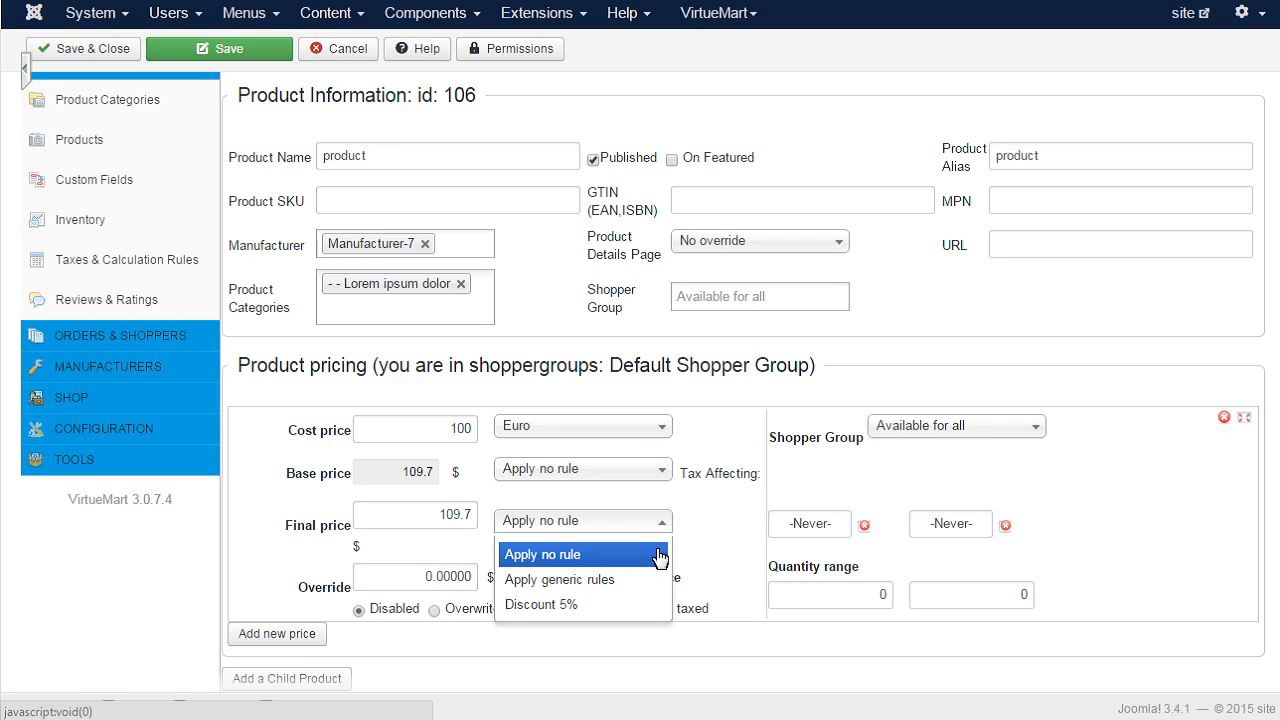
pyautogui.click(540, 604)
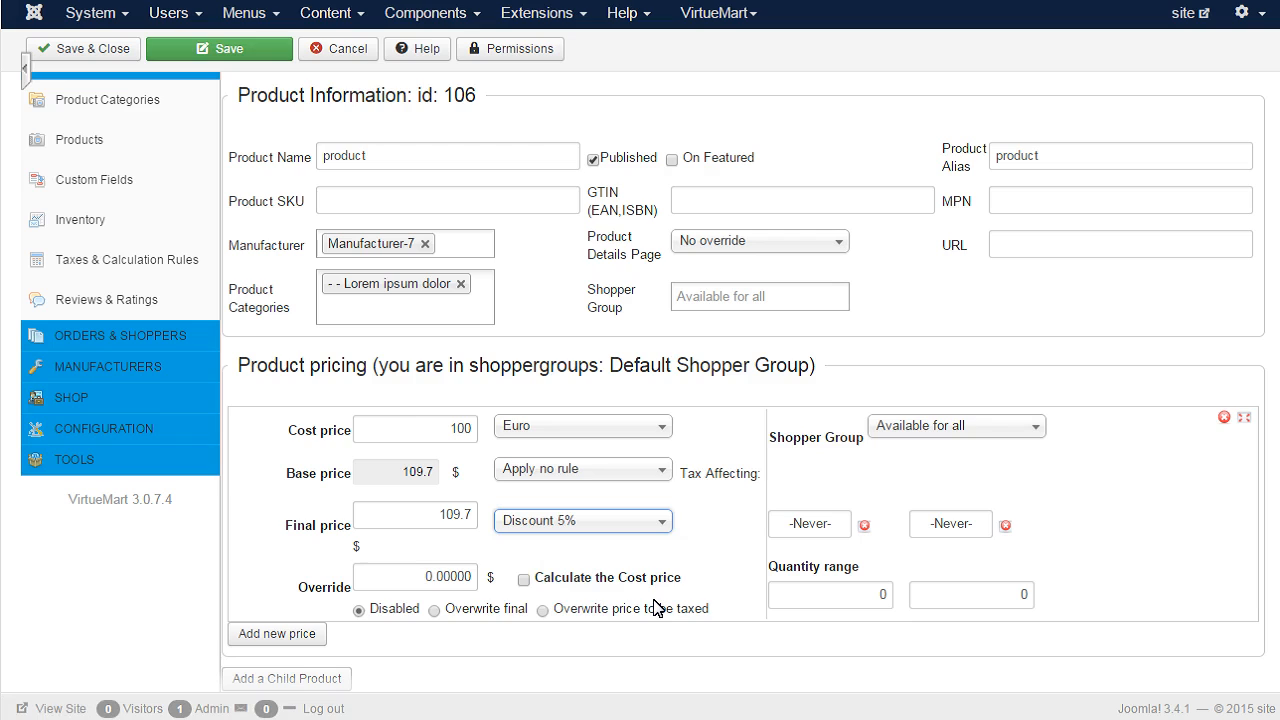
pyautogui.click(228, 48)
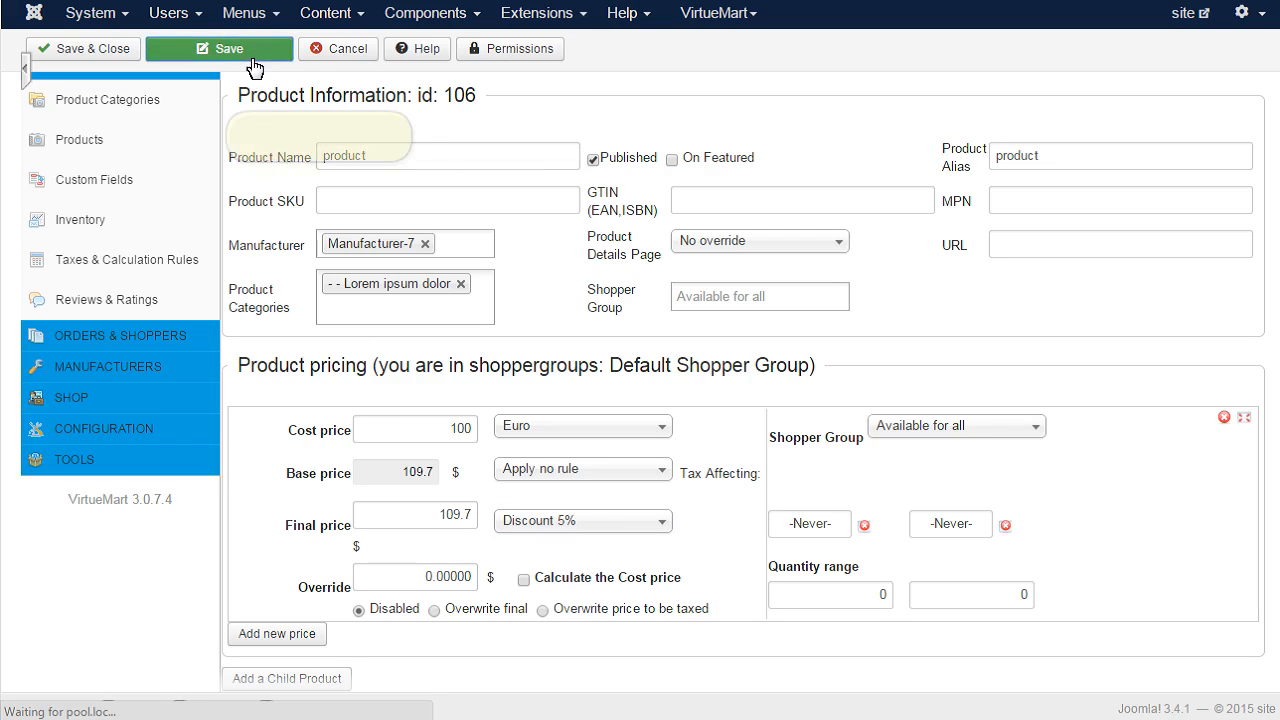
pyautogui.moveTo(265, 55)
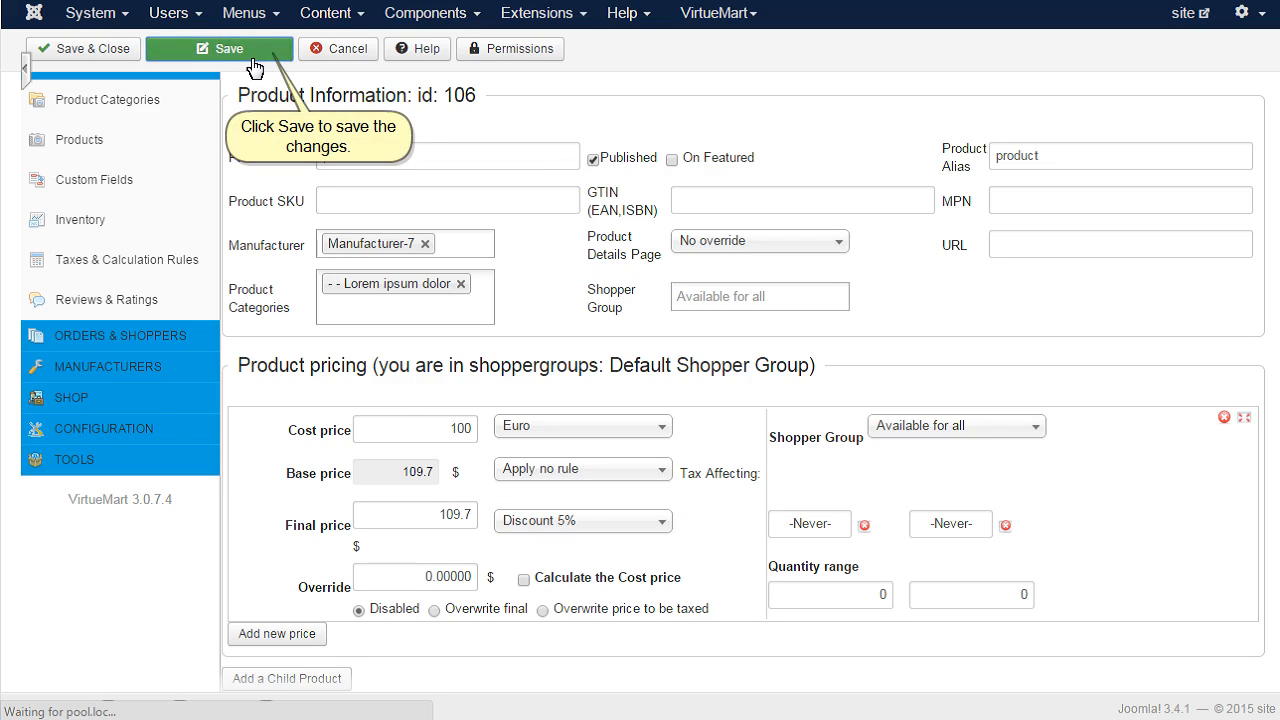
pyautogui.click(228, 48)
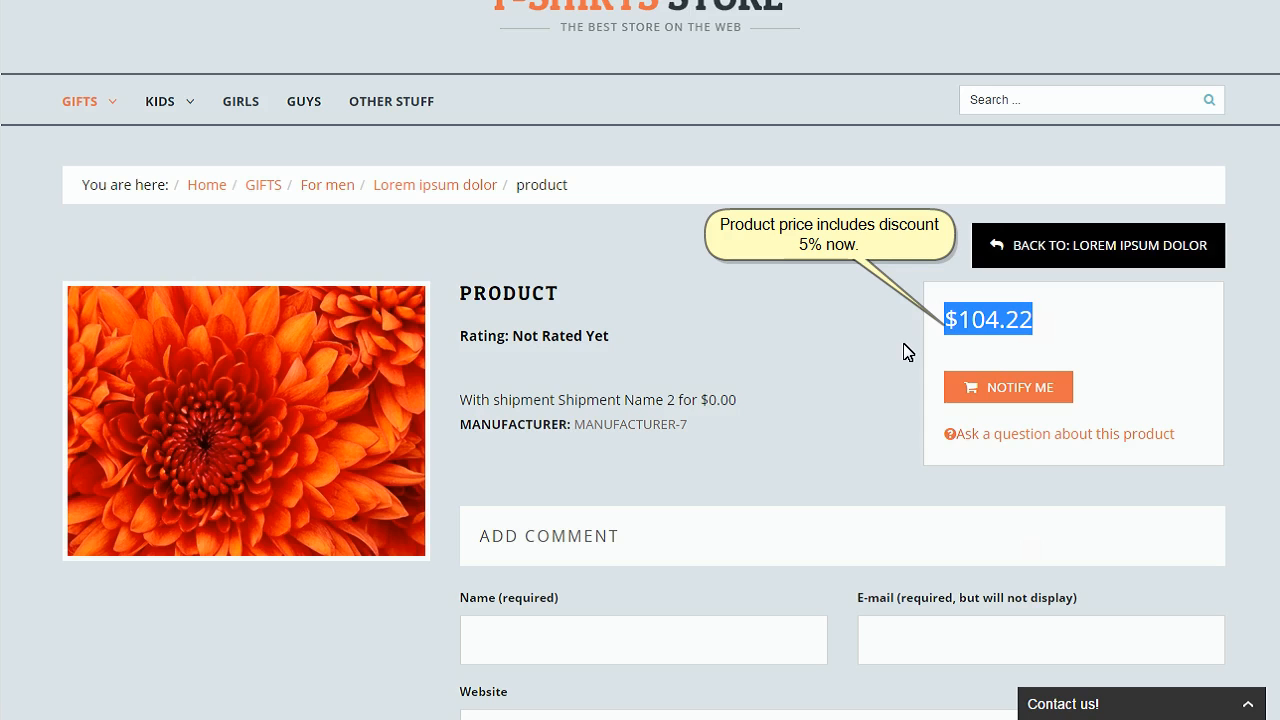
pyautogui.moveTo(749, 446)
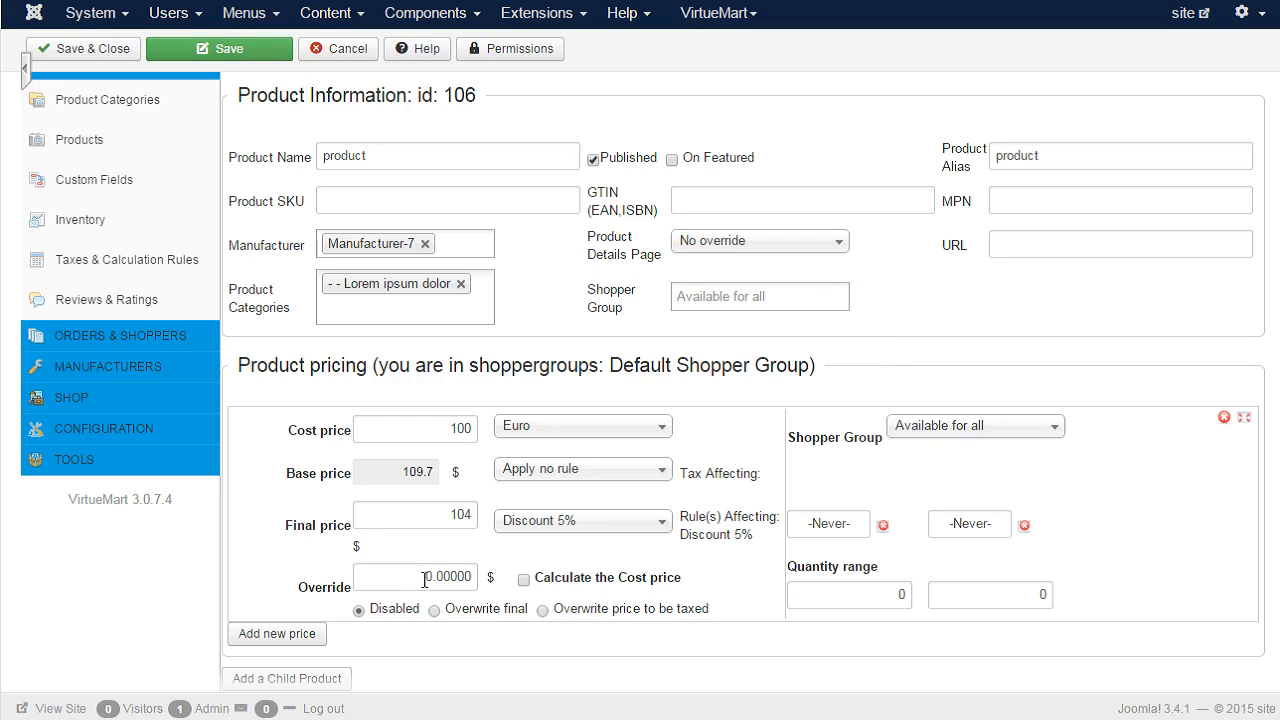
# Step: Set an override price of 300 with 'Overwrite final' selected
pyautogui.click(415, 577)
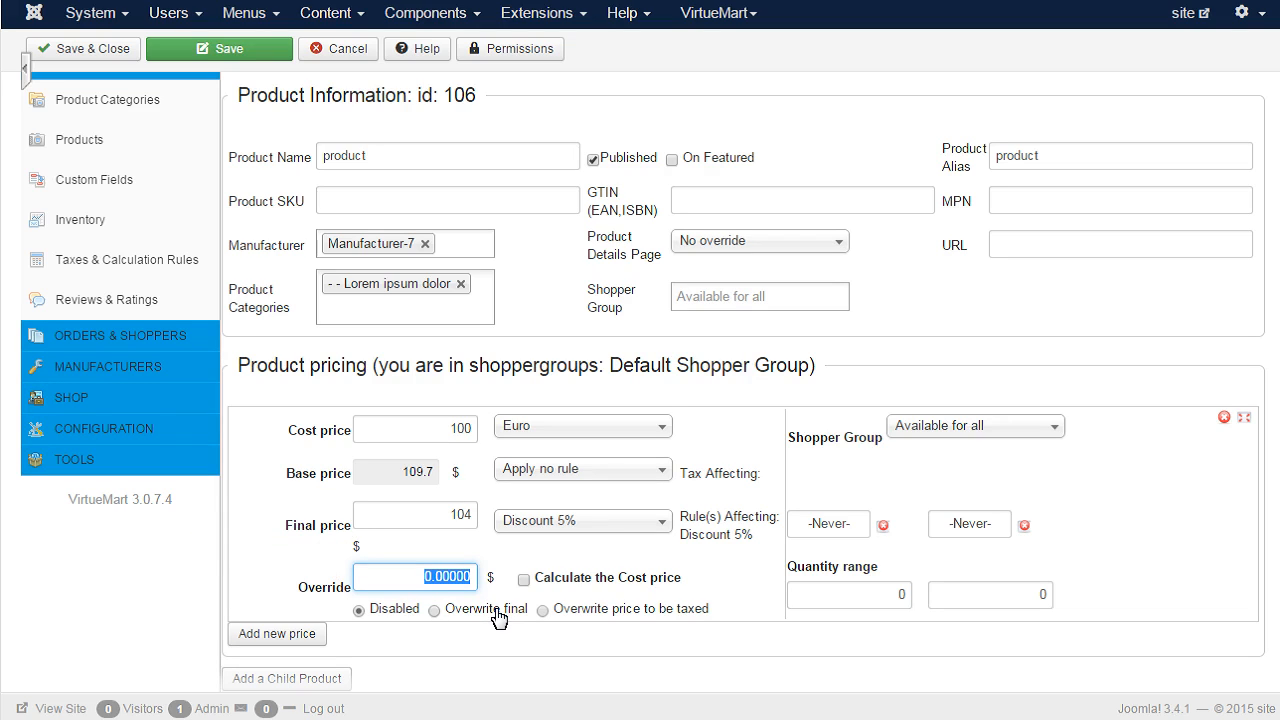
pyautogui.write('300')
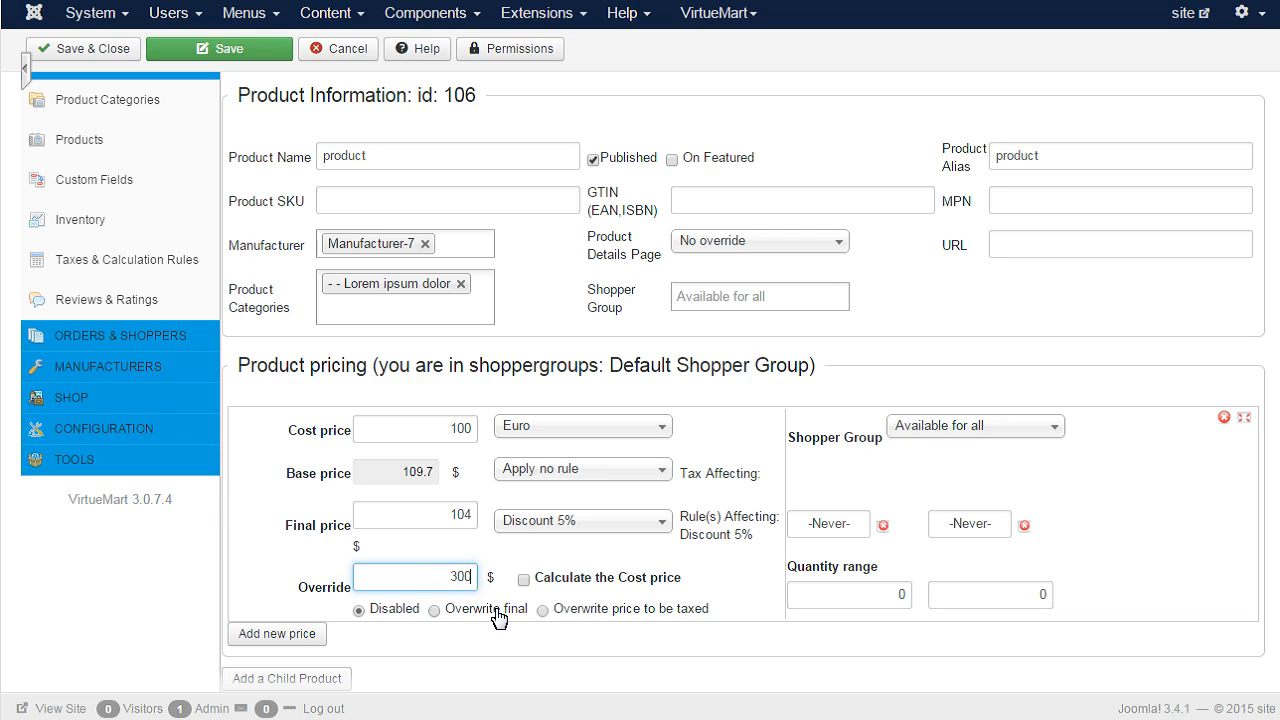
pyautogui.click(434, 609)
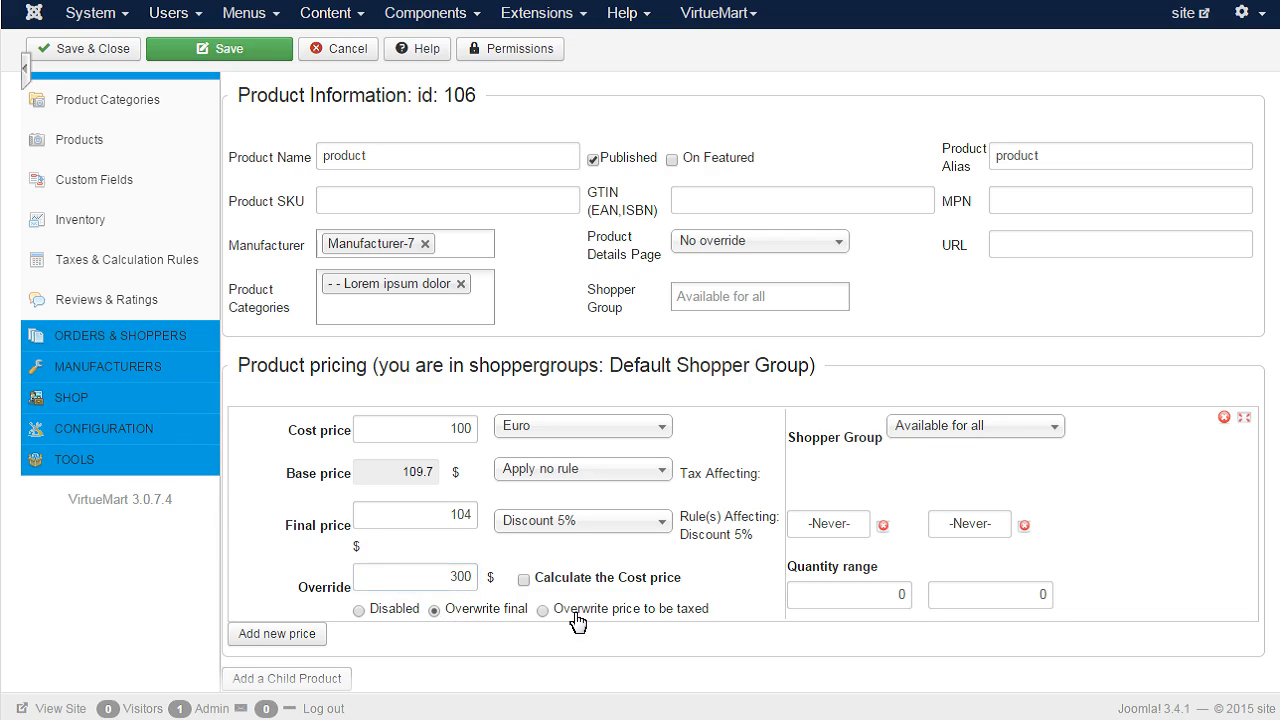
pyautogui.click(541, 608)
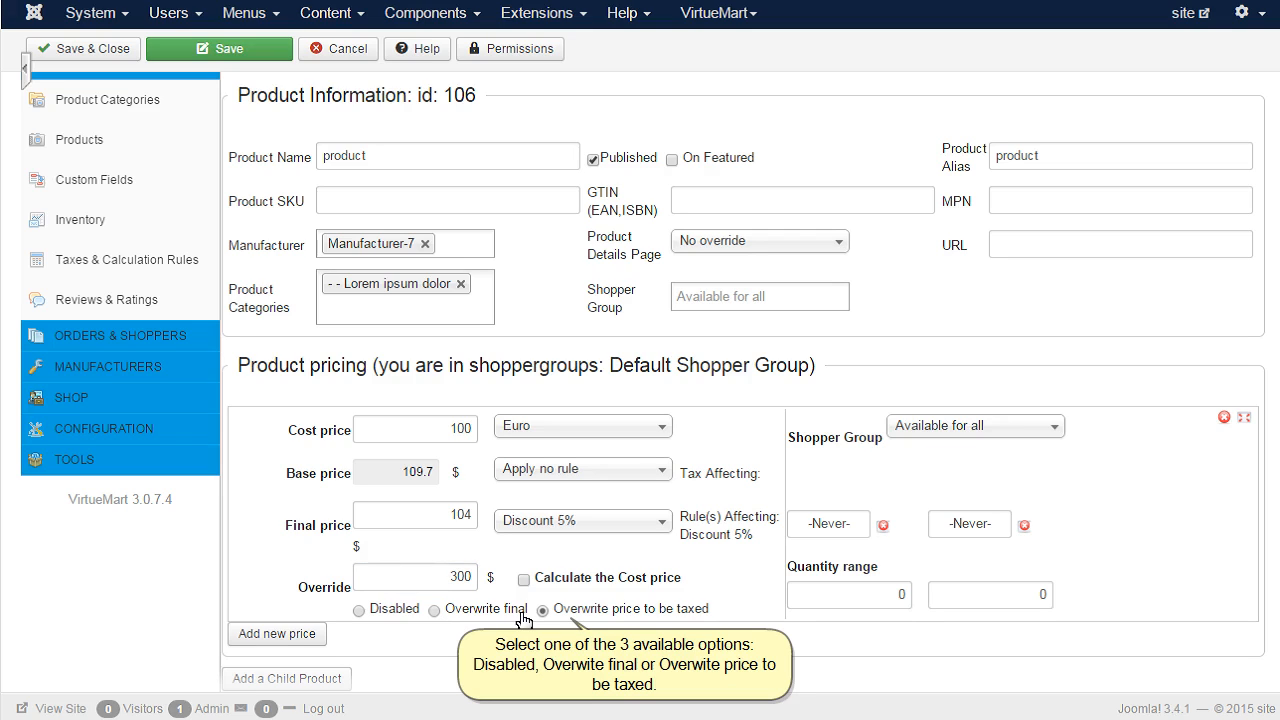
pyautogui.click(434, 609)
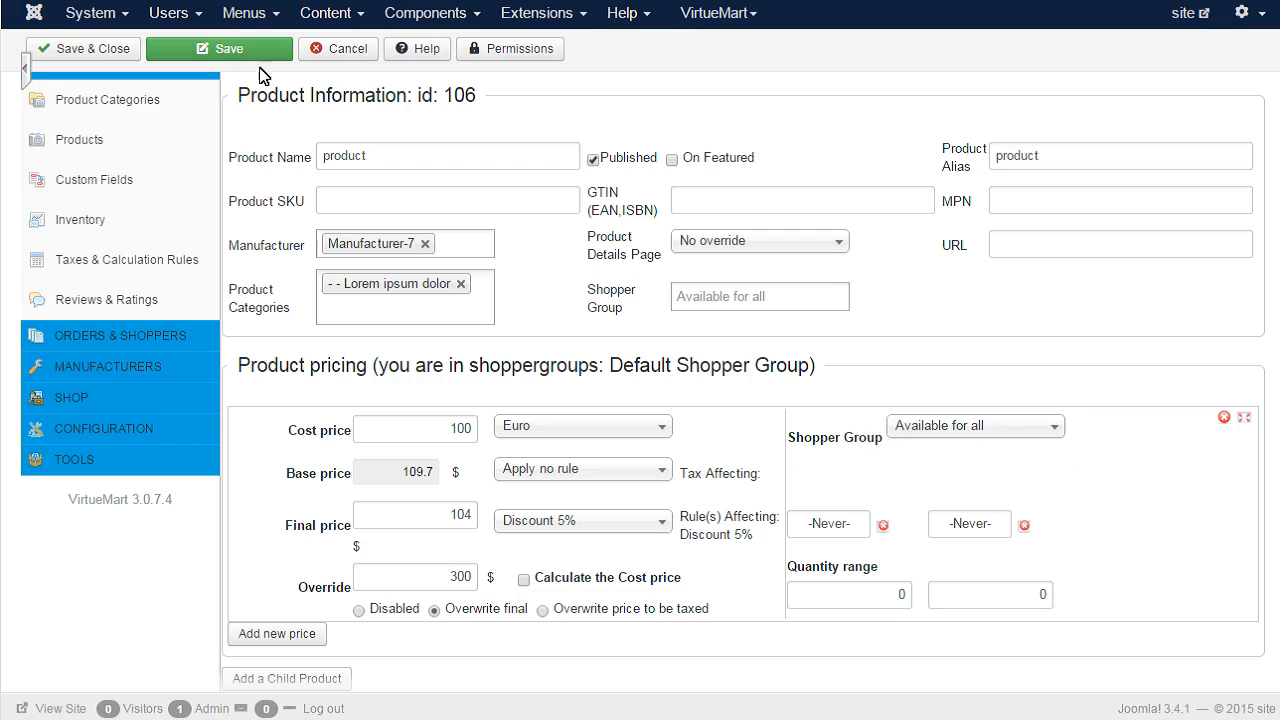
# Step: Save the 300 override, then switch the override back to Disabled
pyautogui.click(228, 48)
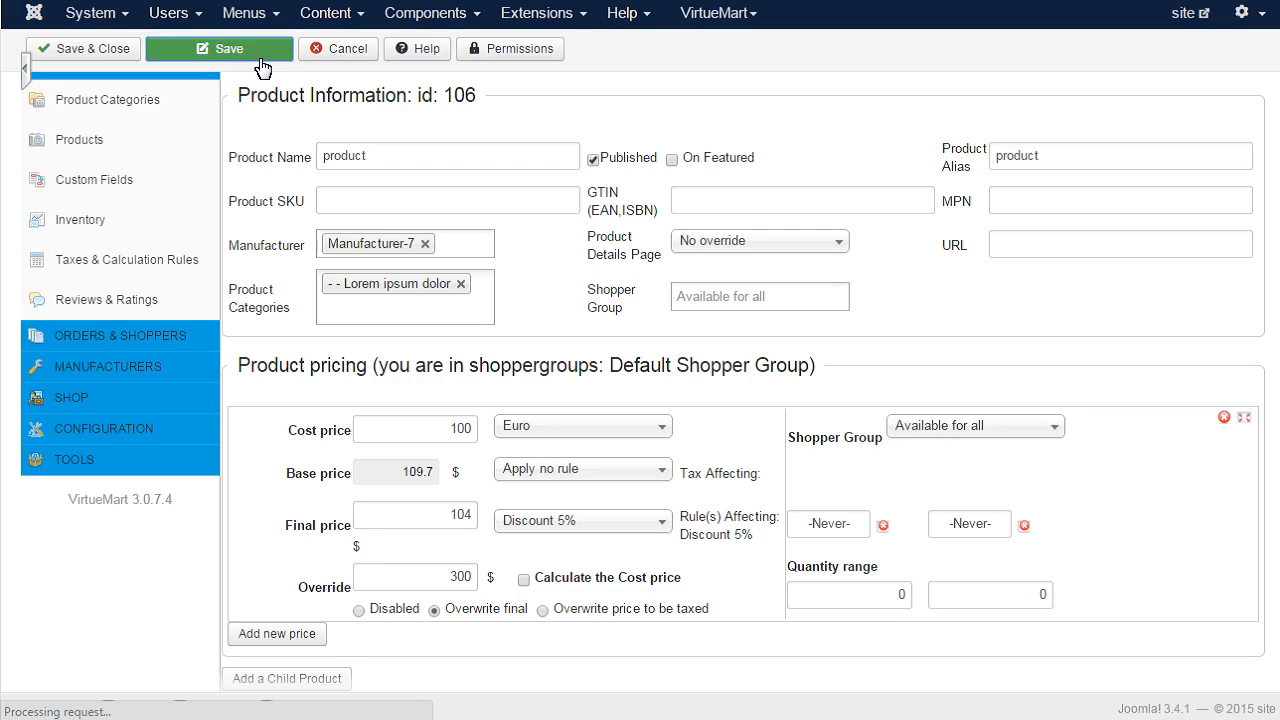
pyautogui.click(228, 48)
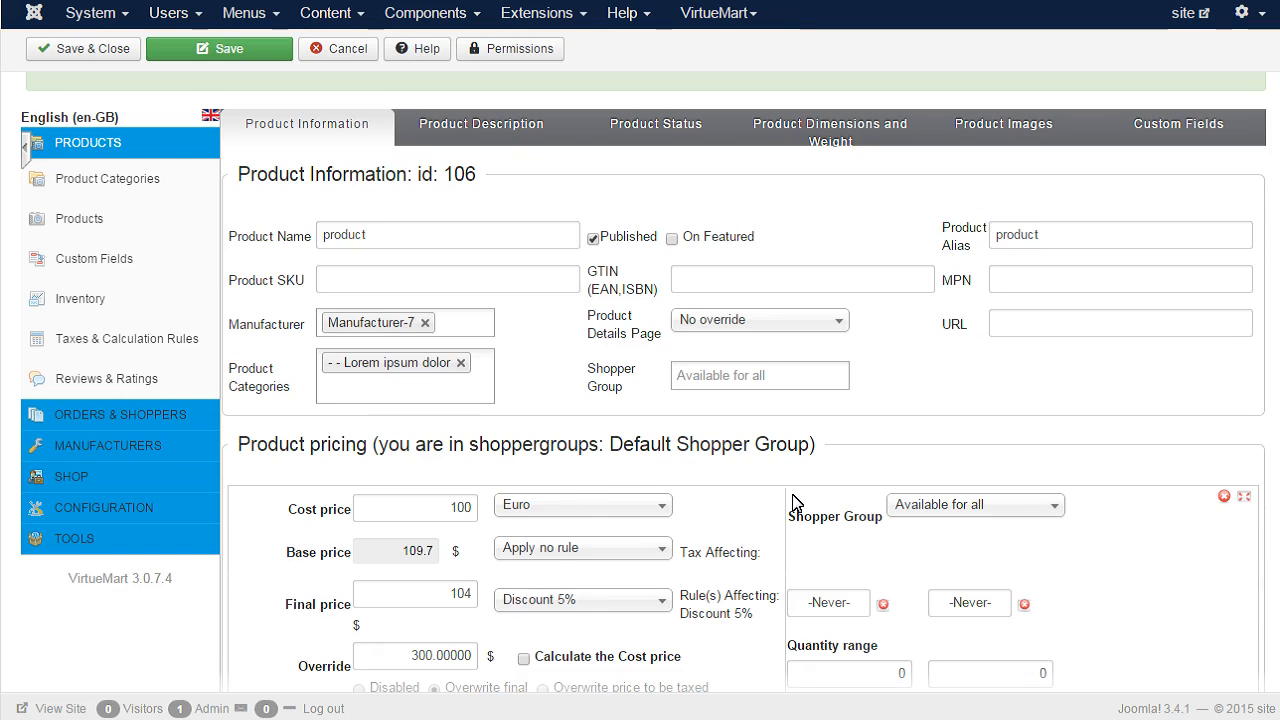
pyautogui.scroll(-3)
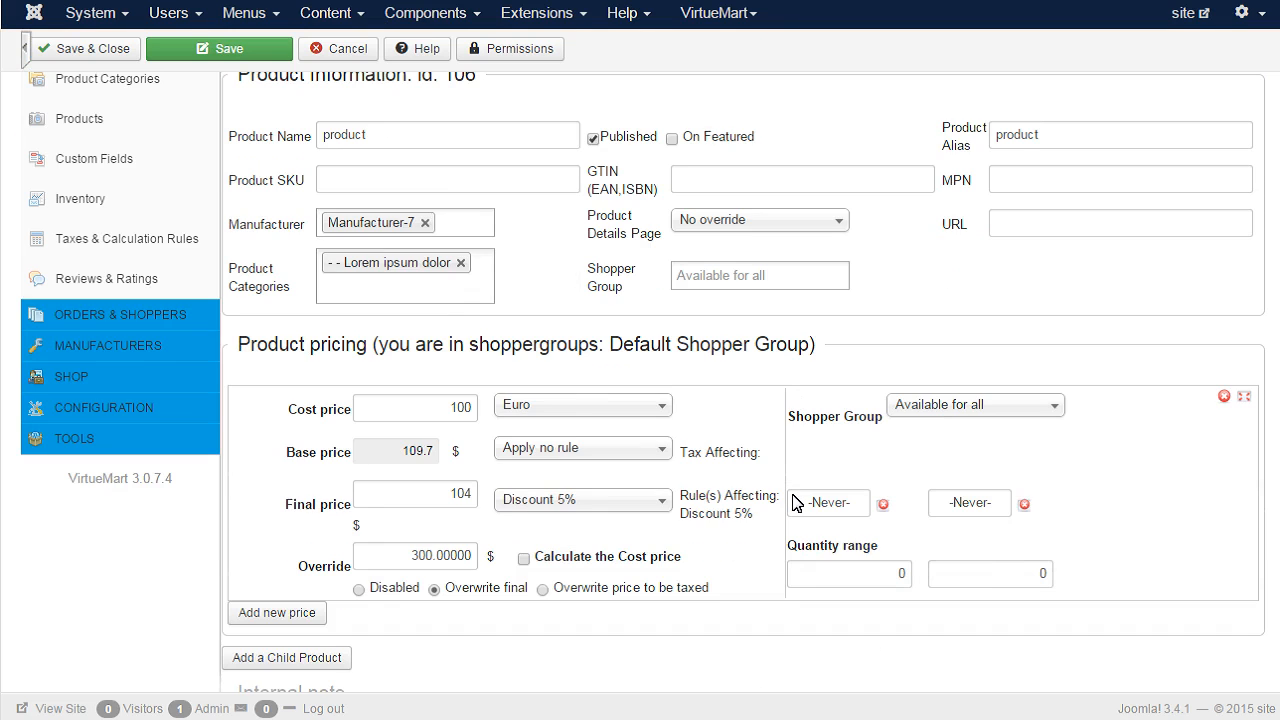
pyautogui.moveTo(588, 578)
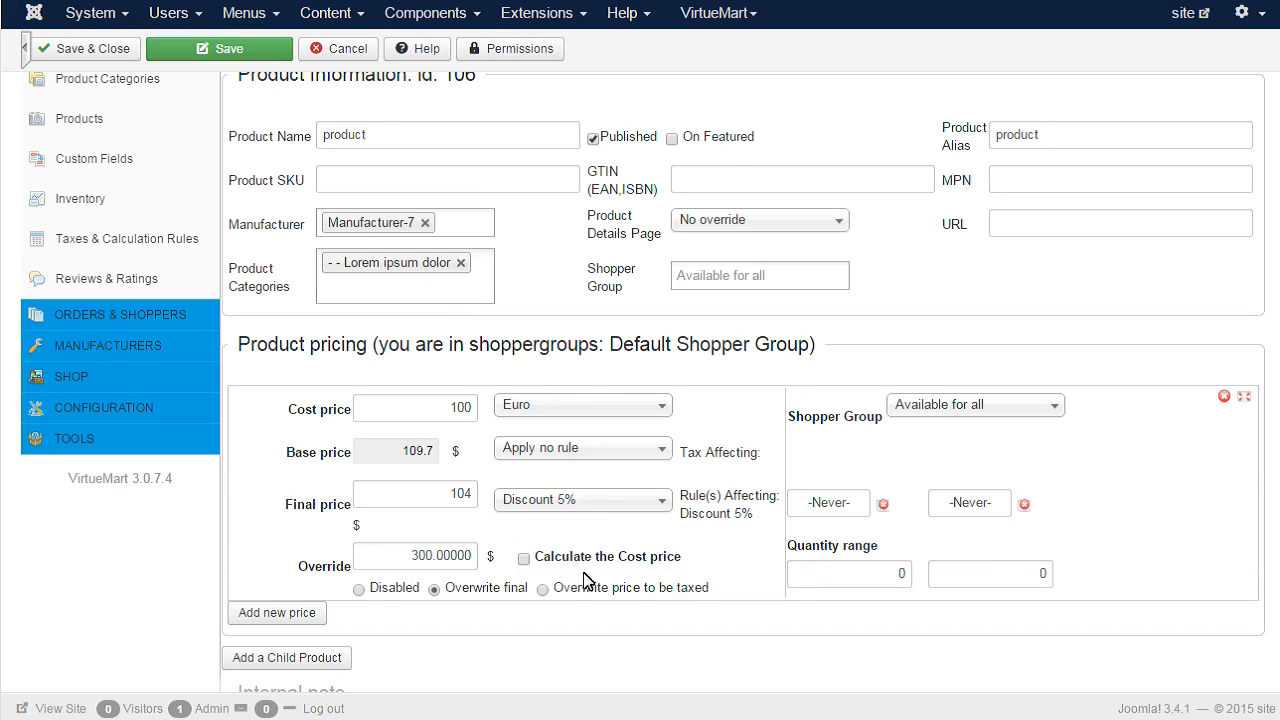
pyautogui.click(358, 588)
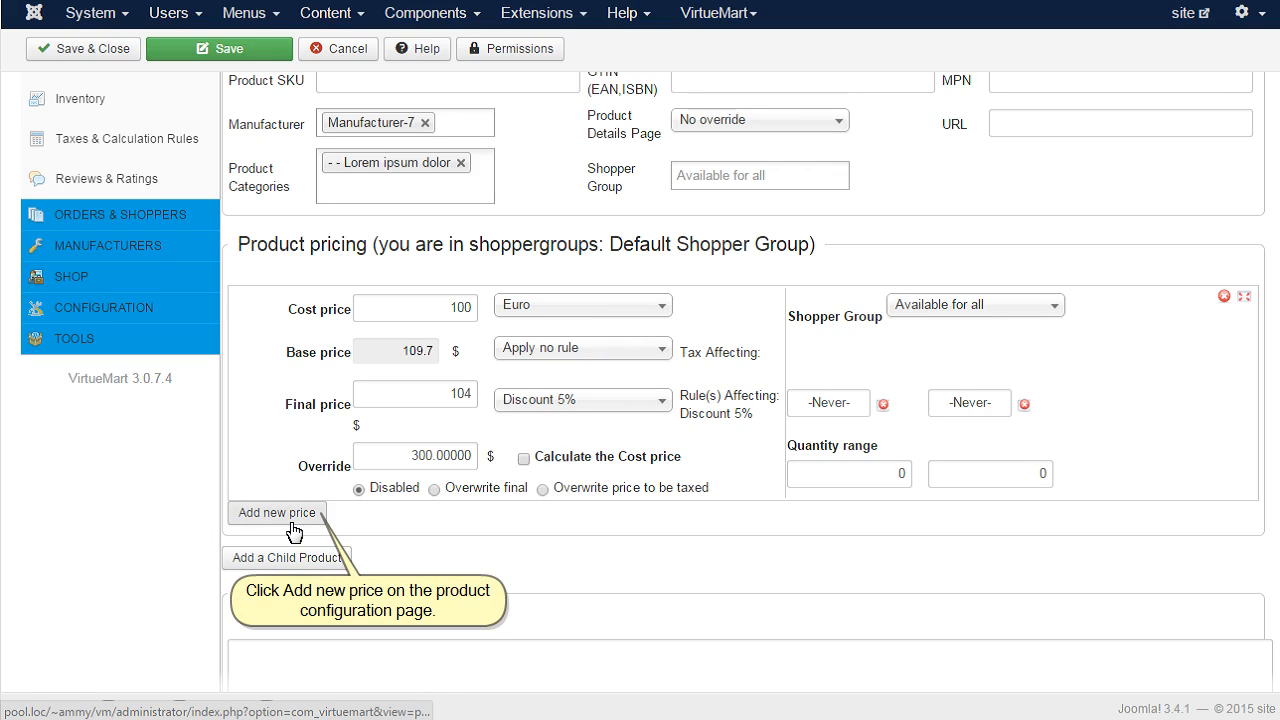
# Step: Add a second price row with cost and final price of 10
pyautogui.click(277, 513)
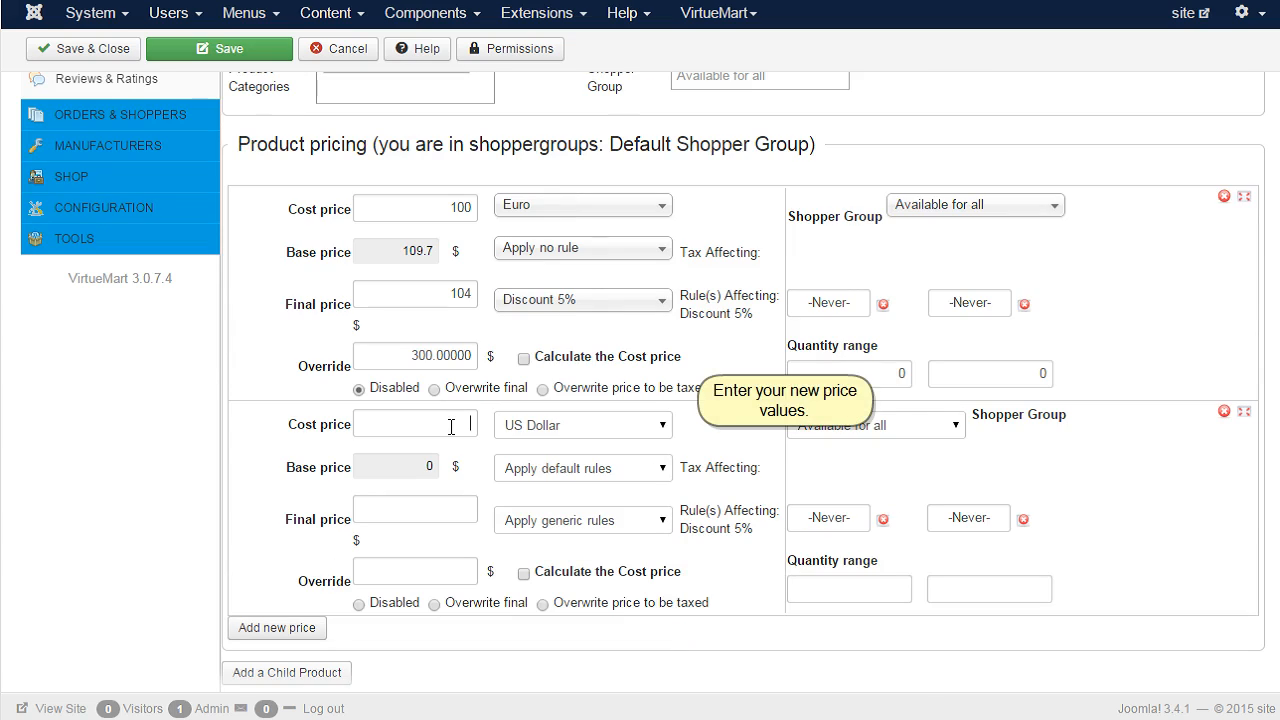
pyautogui.click(414, 424)
pyautogui.write('10')
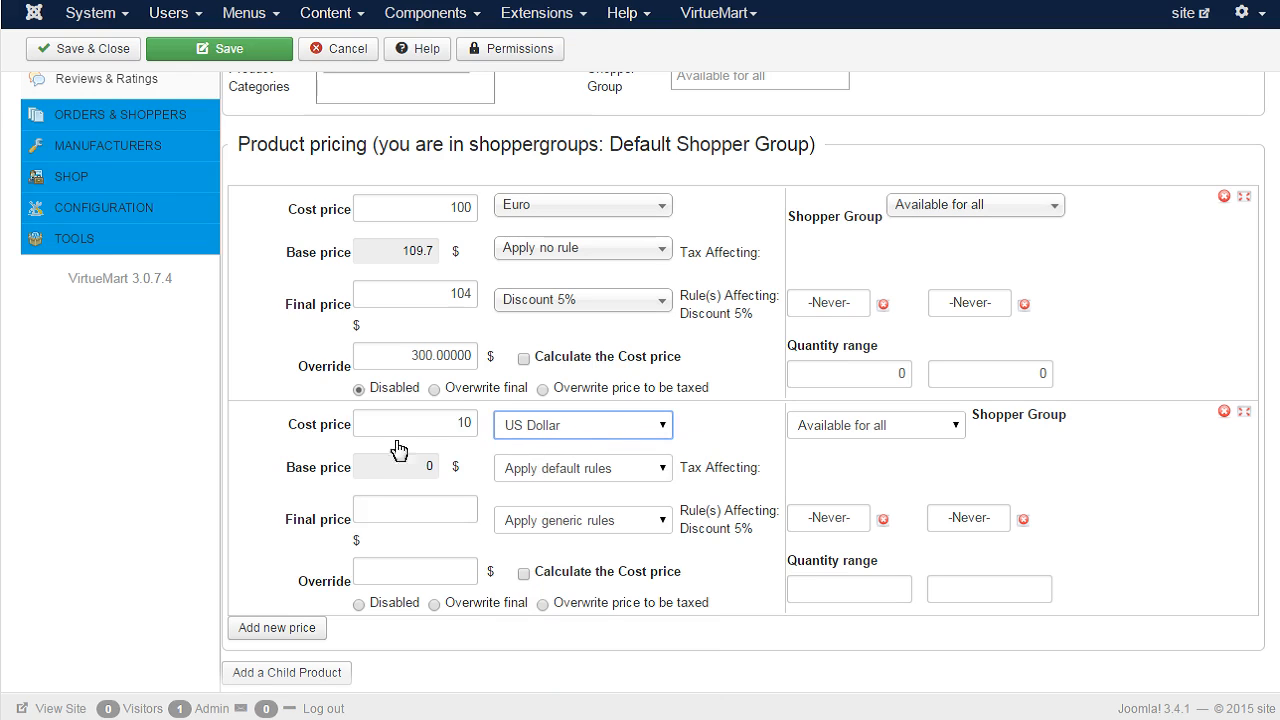
pyautogui.click(415, 508)
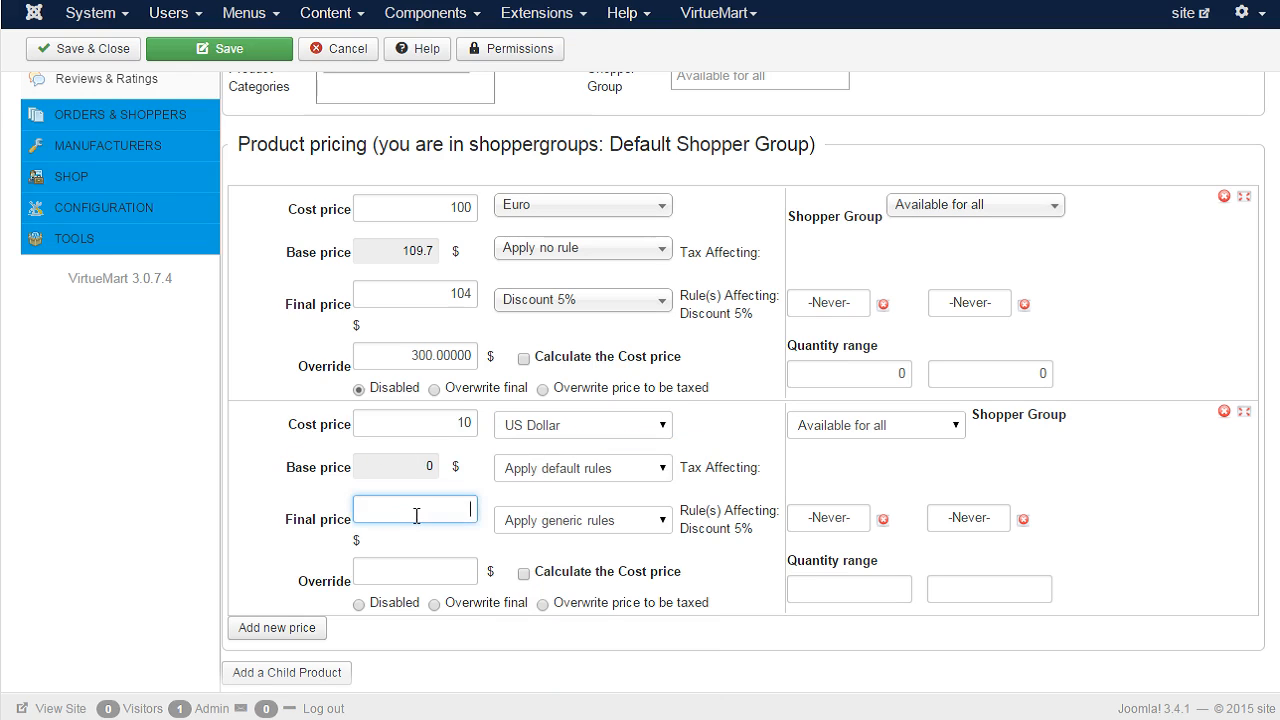
pyautogui.write('10')
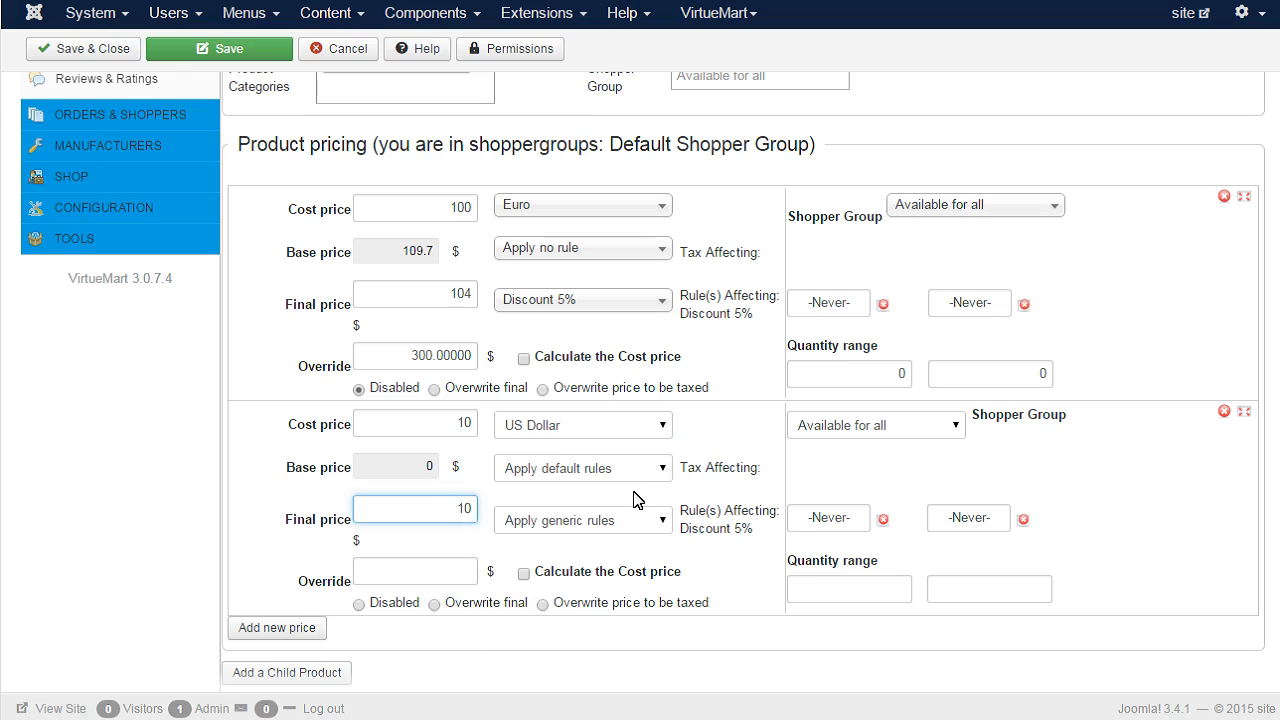
# Step: Give the new price Tax 20%, no discount rule, and quantity range 3–5
pyautogui.click(582, 467)
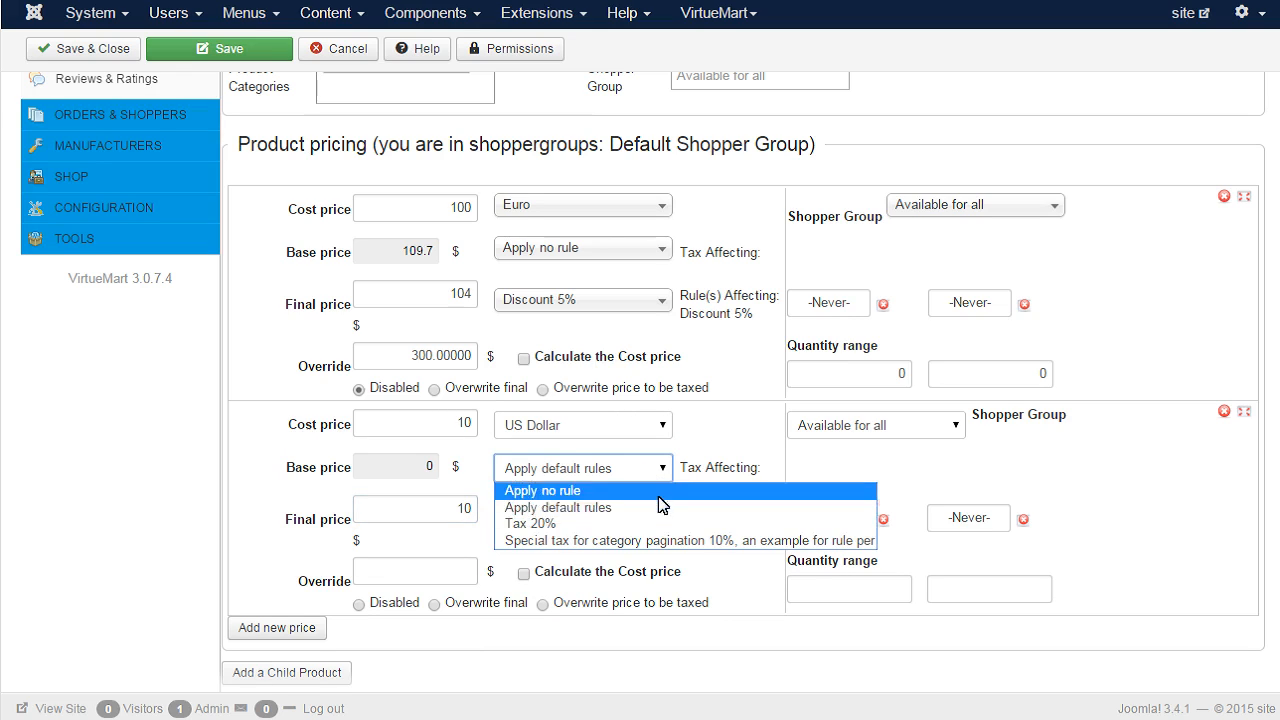
pyautogui.moveTo(674, 523)
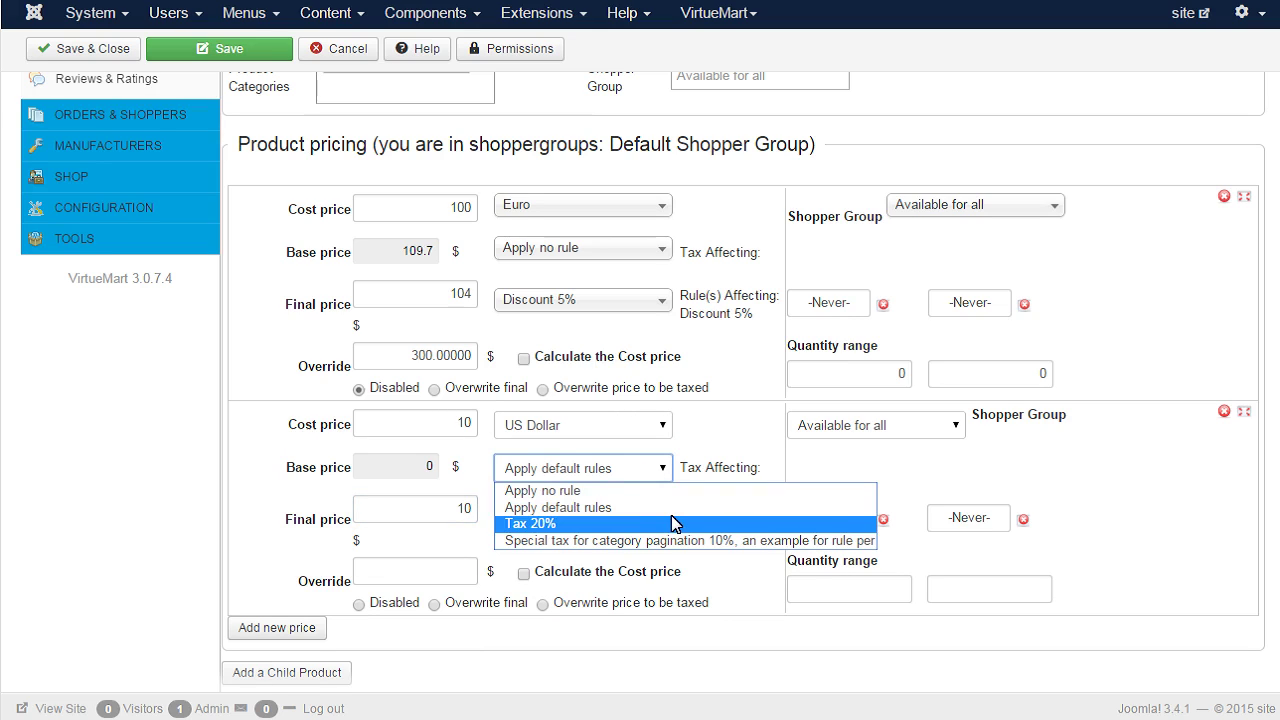
pyautogui.click(529, 524)
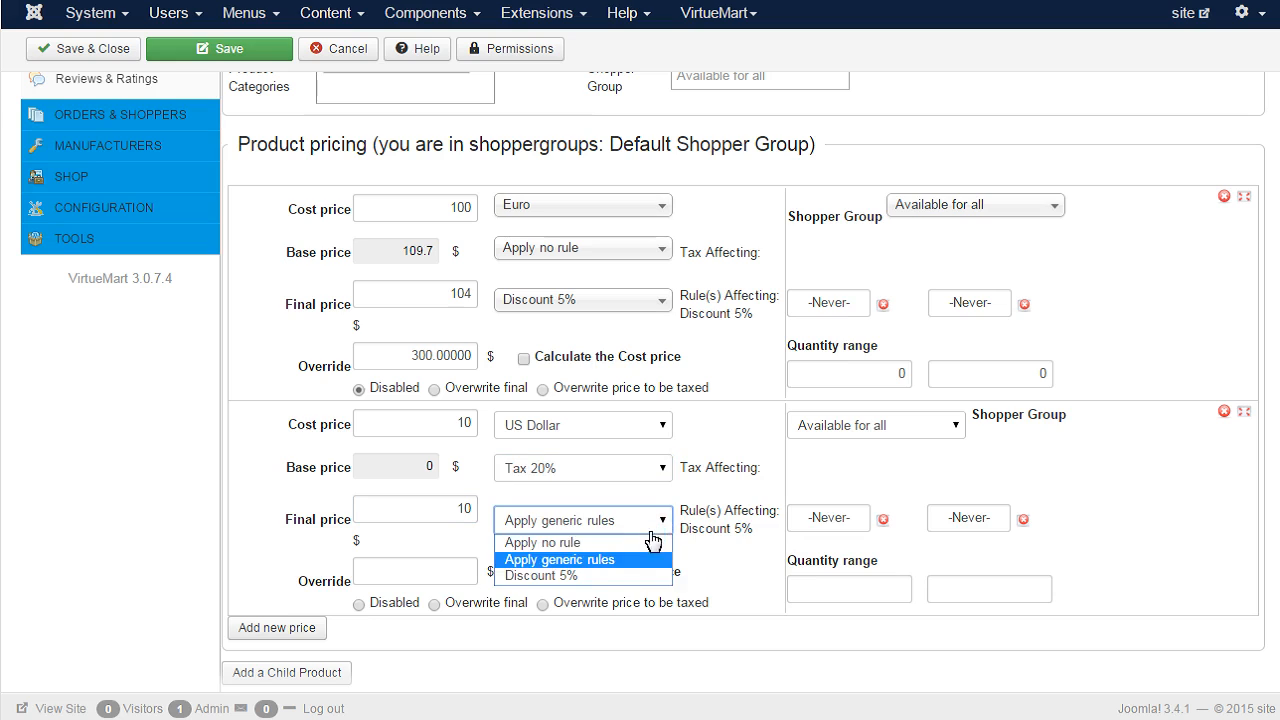
pyautogui.click(541, 542)
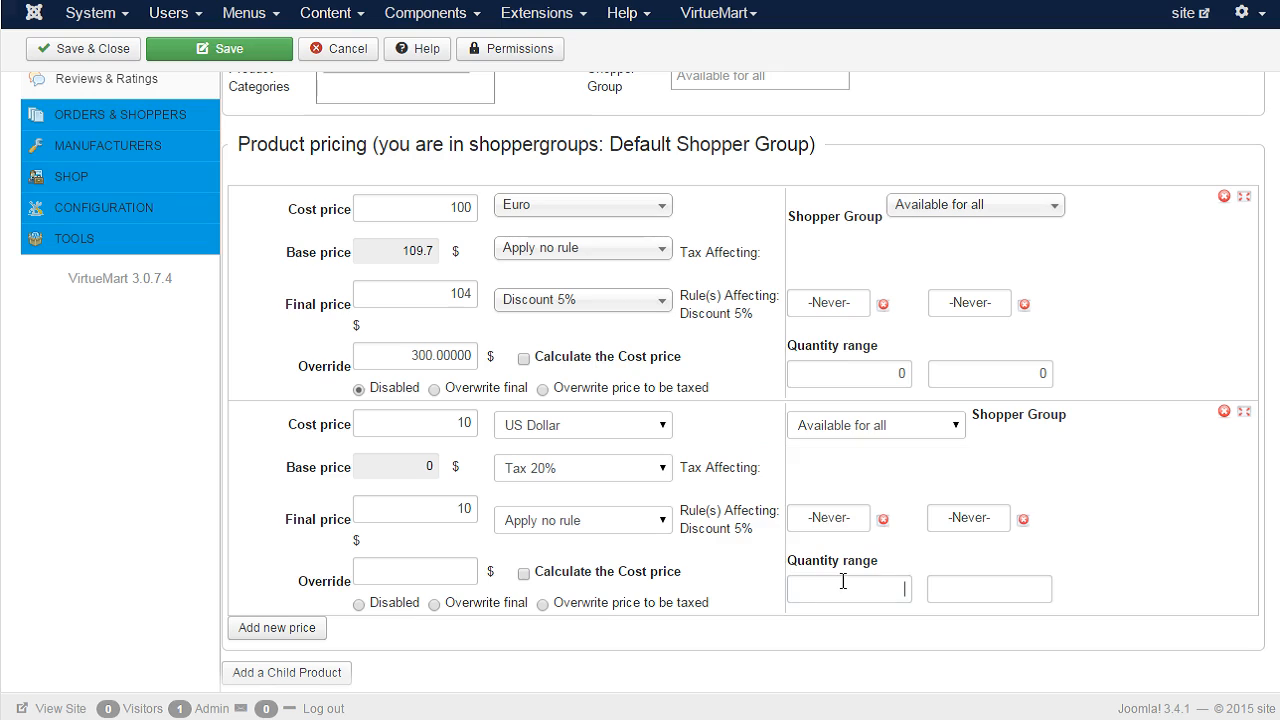
pyautogui.write('3')
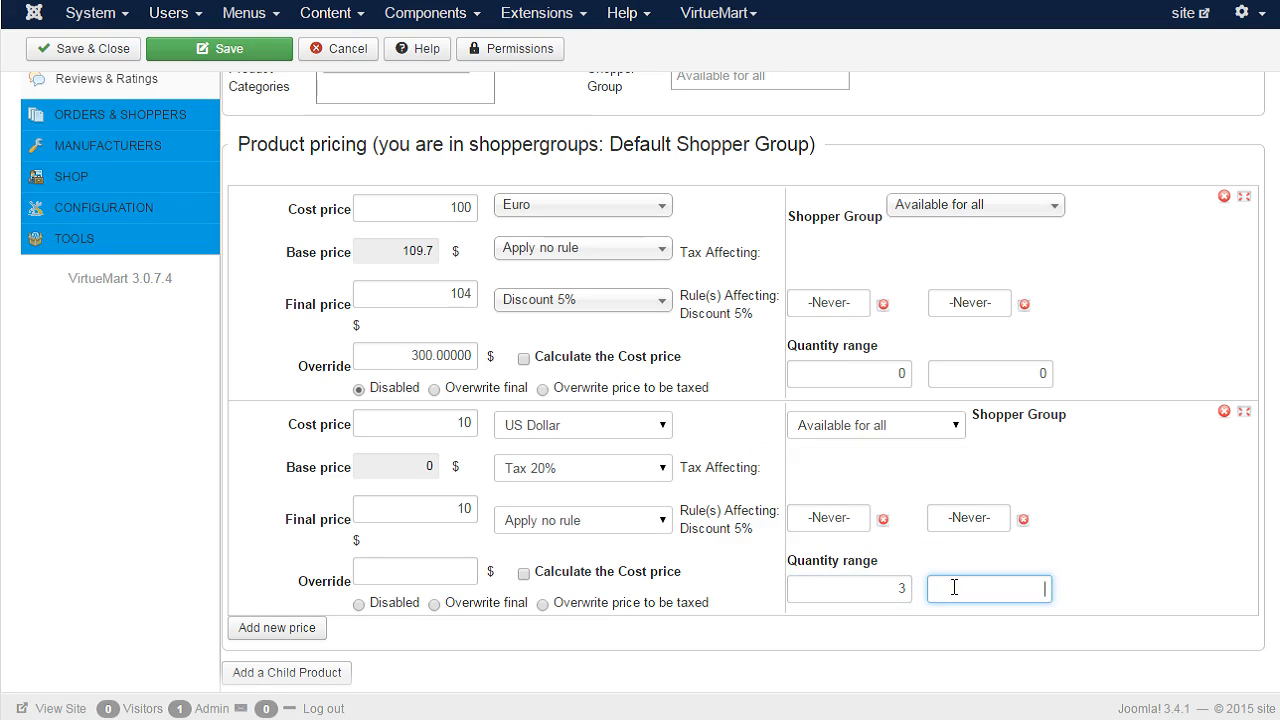
pyautogui.write('5')
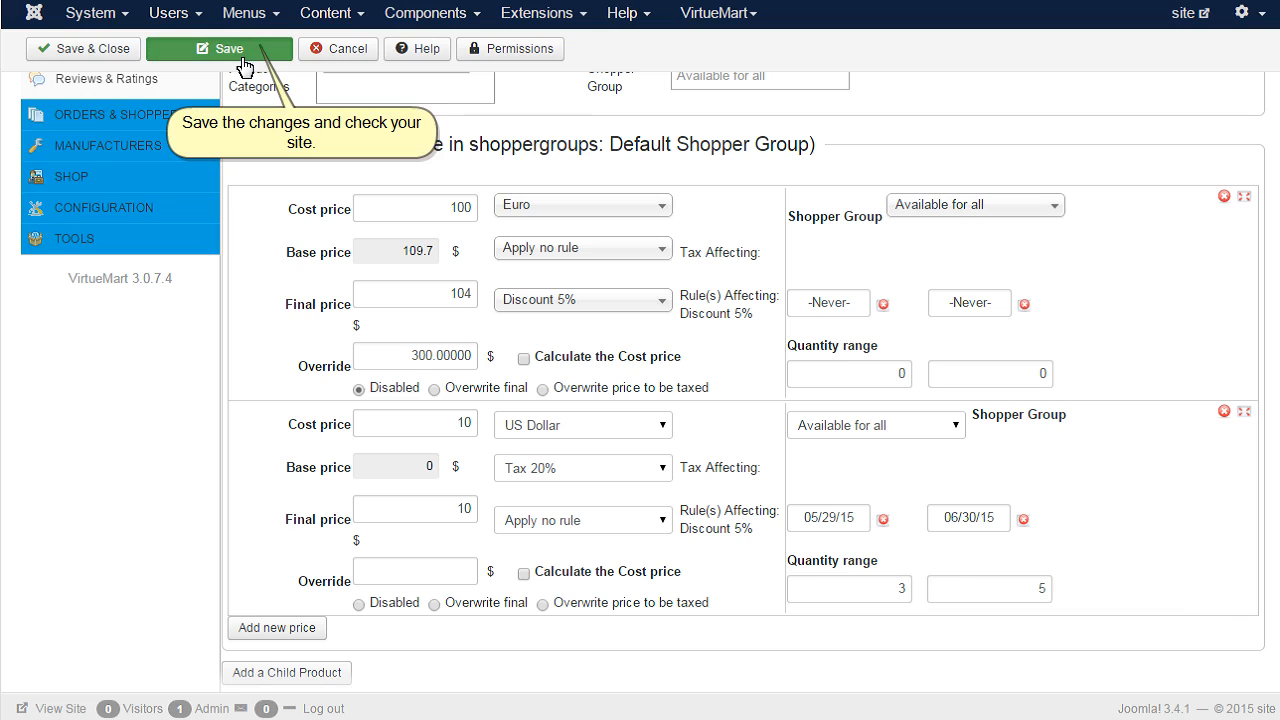
# Step: Save the product with its second price valid 05/29/15 to 06/30/15
pyautogui.click(227, 49)
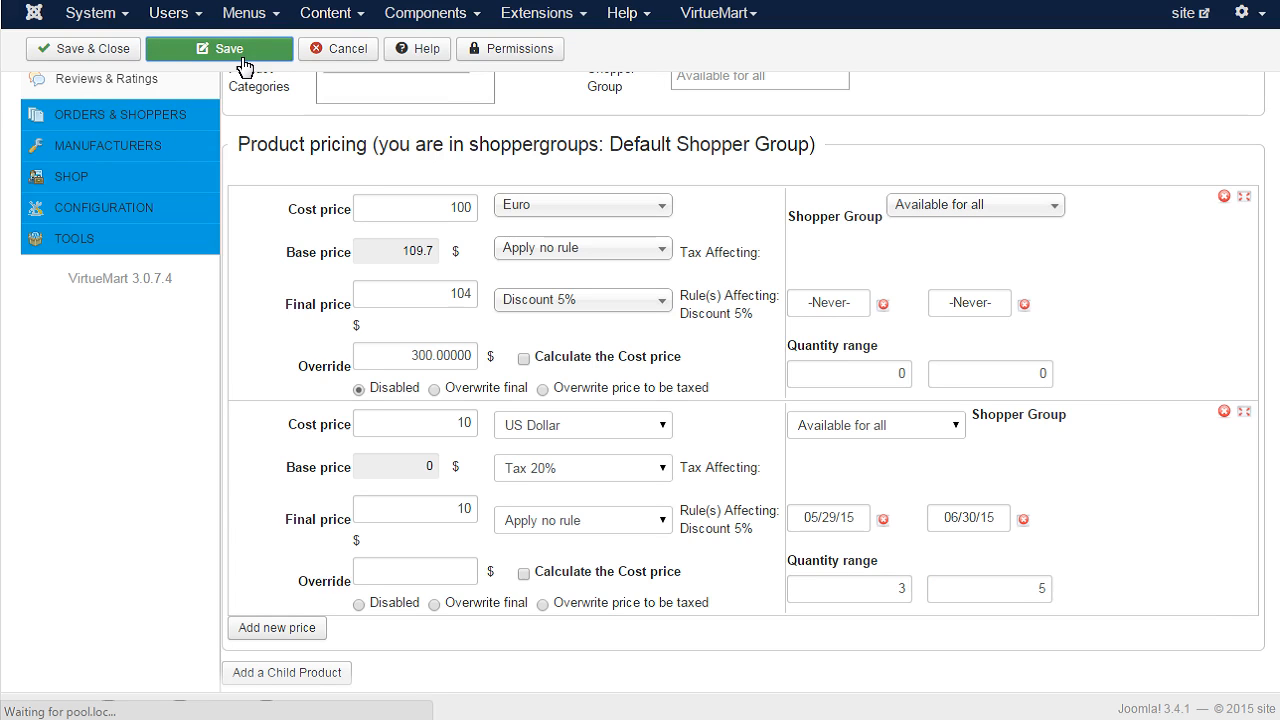
pyautogui.click(229, 48)
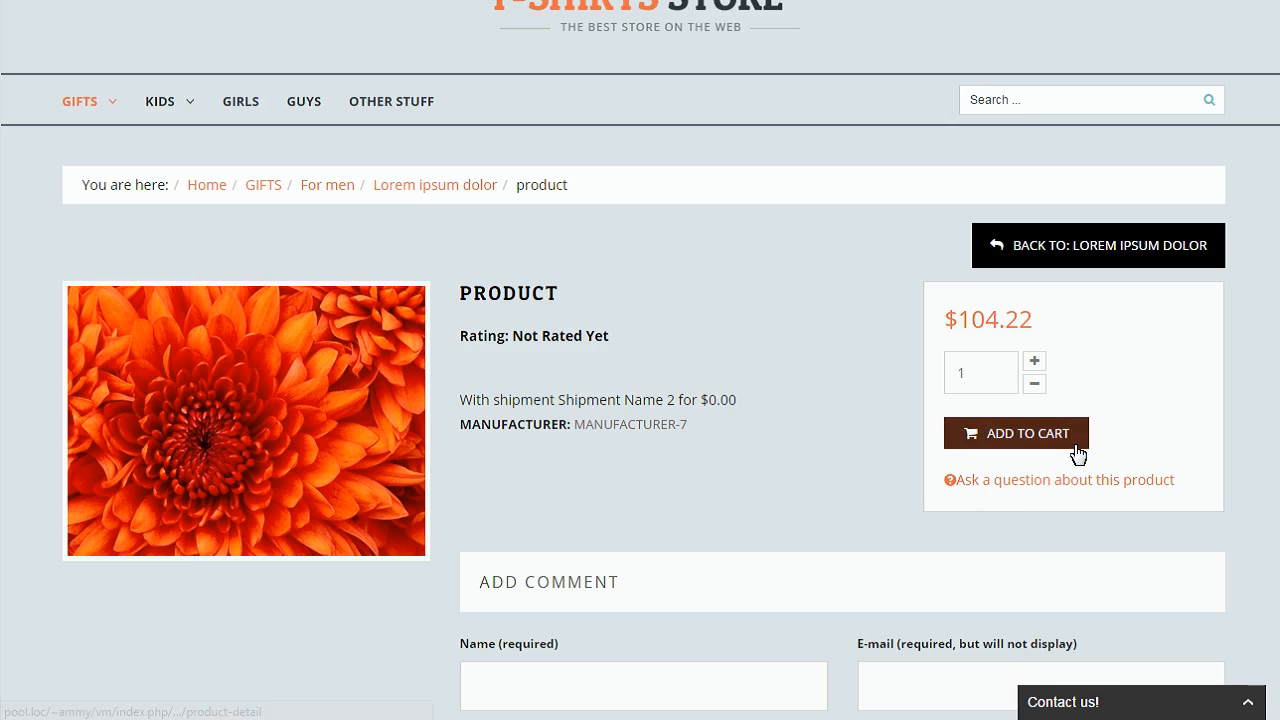
# Step: Add the product to the cart, update quantity to 5, and confirm $12.00 each, $60.00 total
pyautogui.click(1016, 433)
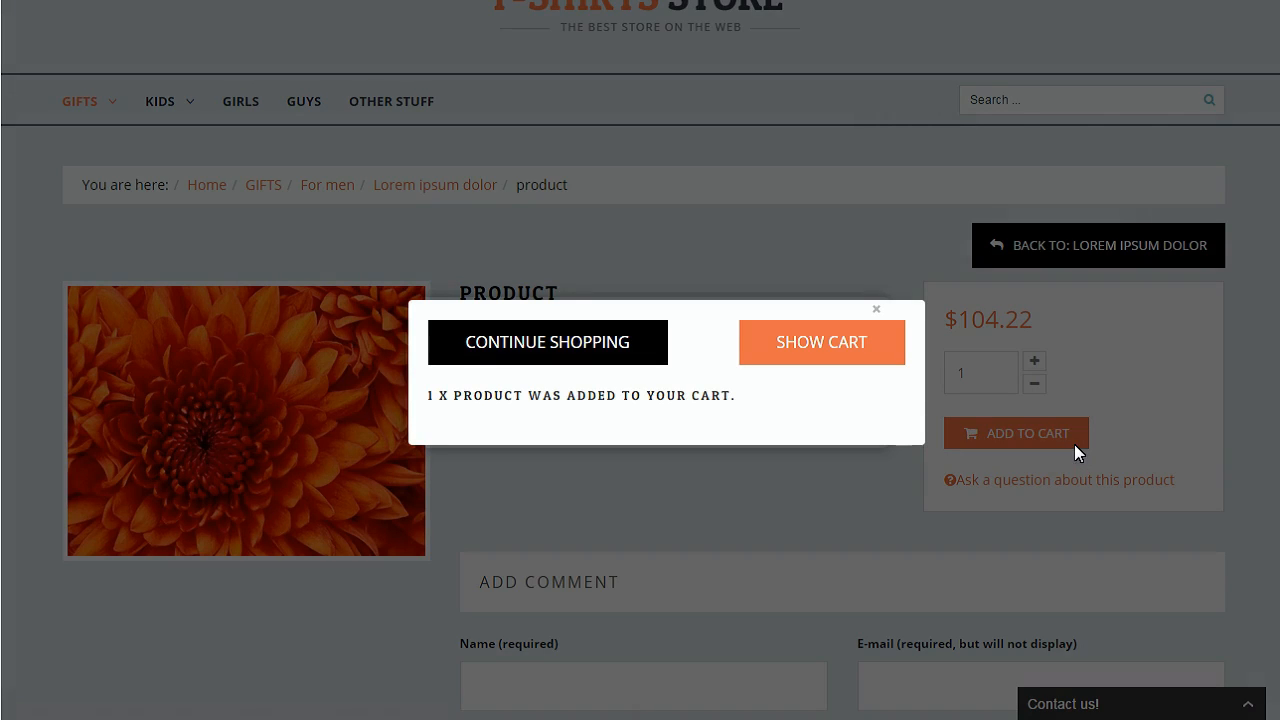
pyautogui.click(821, 342)
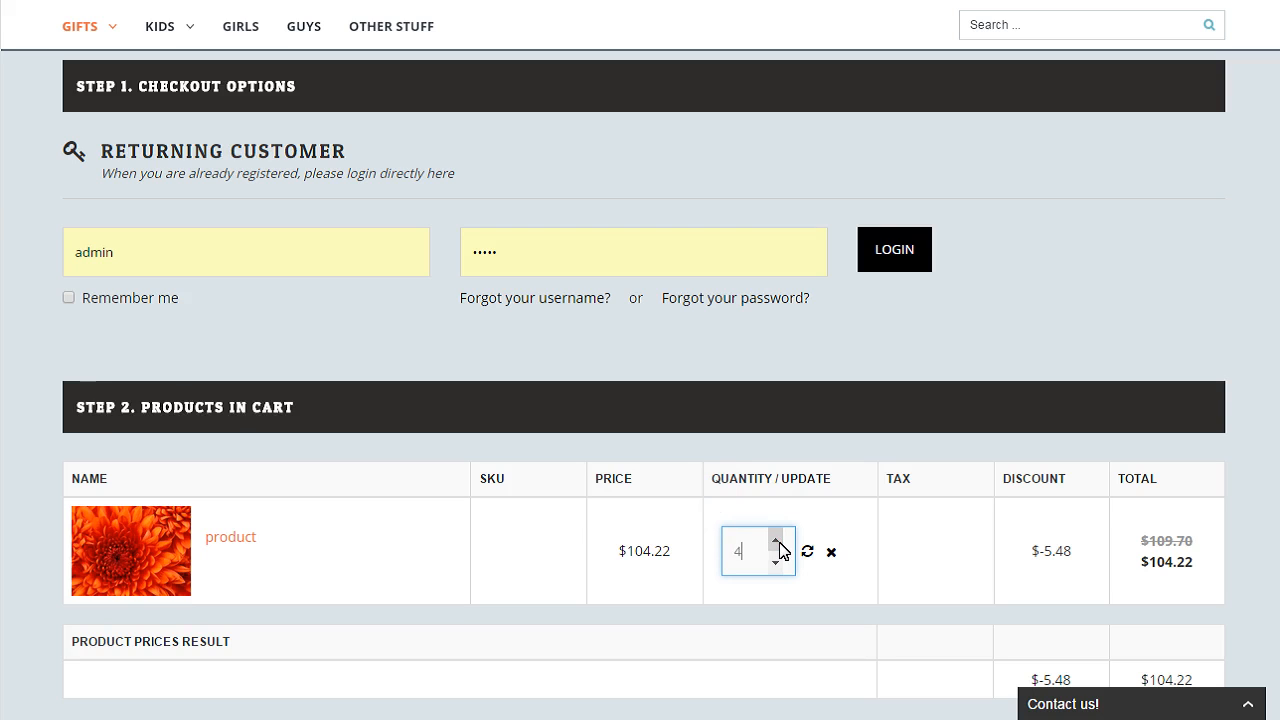
pyautogui.click(779, 543)
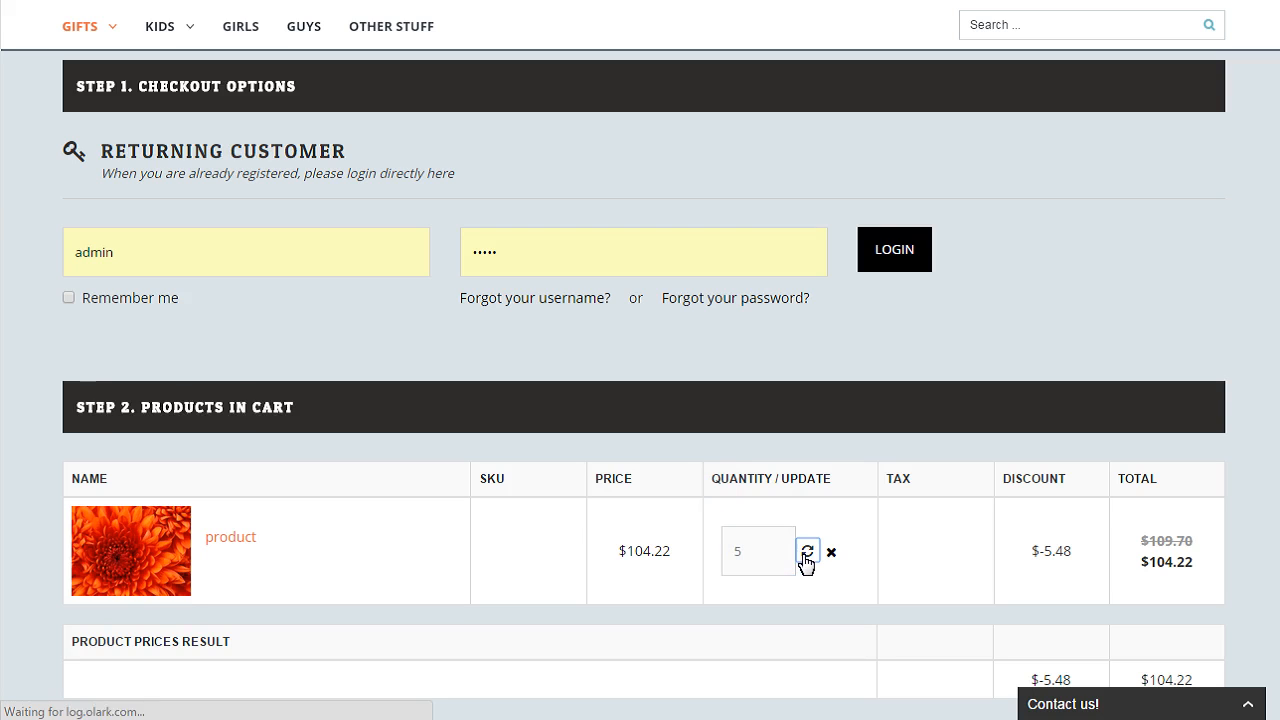
pyautogui.click(807, 552)
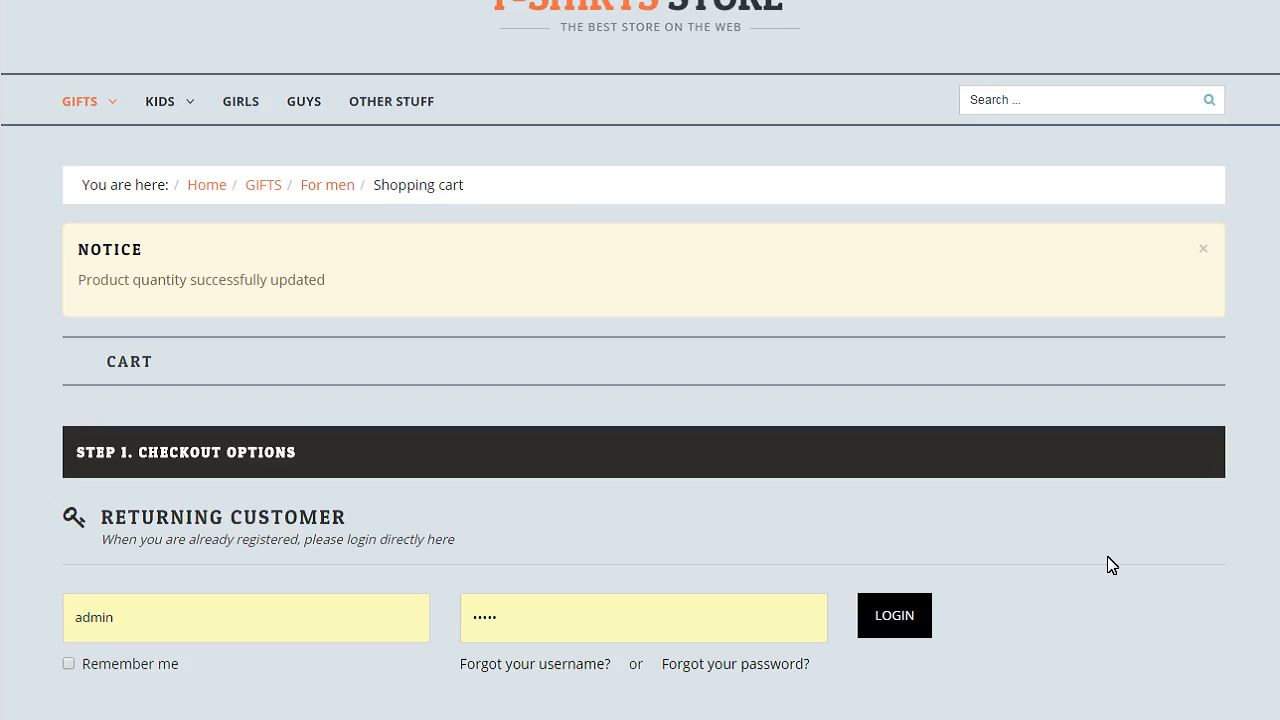
pyautogui.scroll(-3)
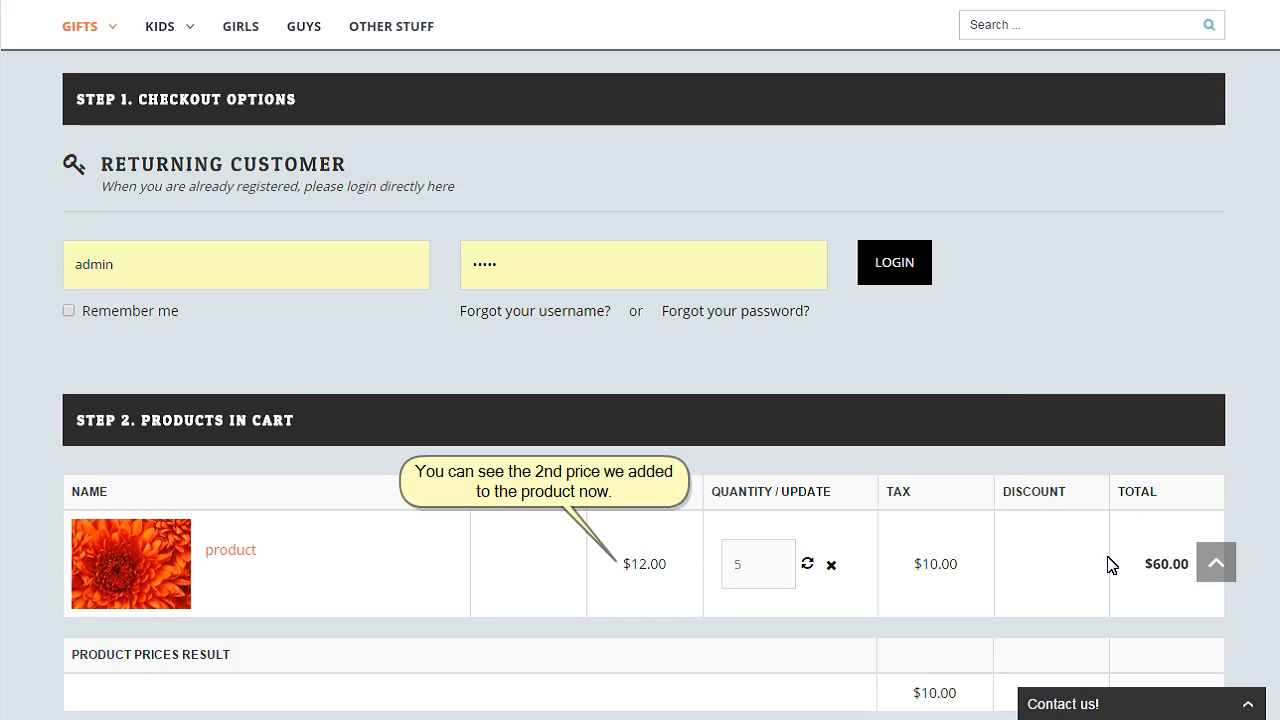
pyautogui.scroll(-3)
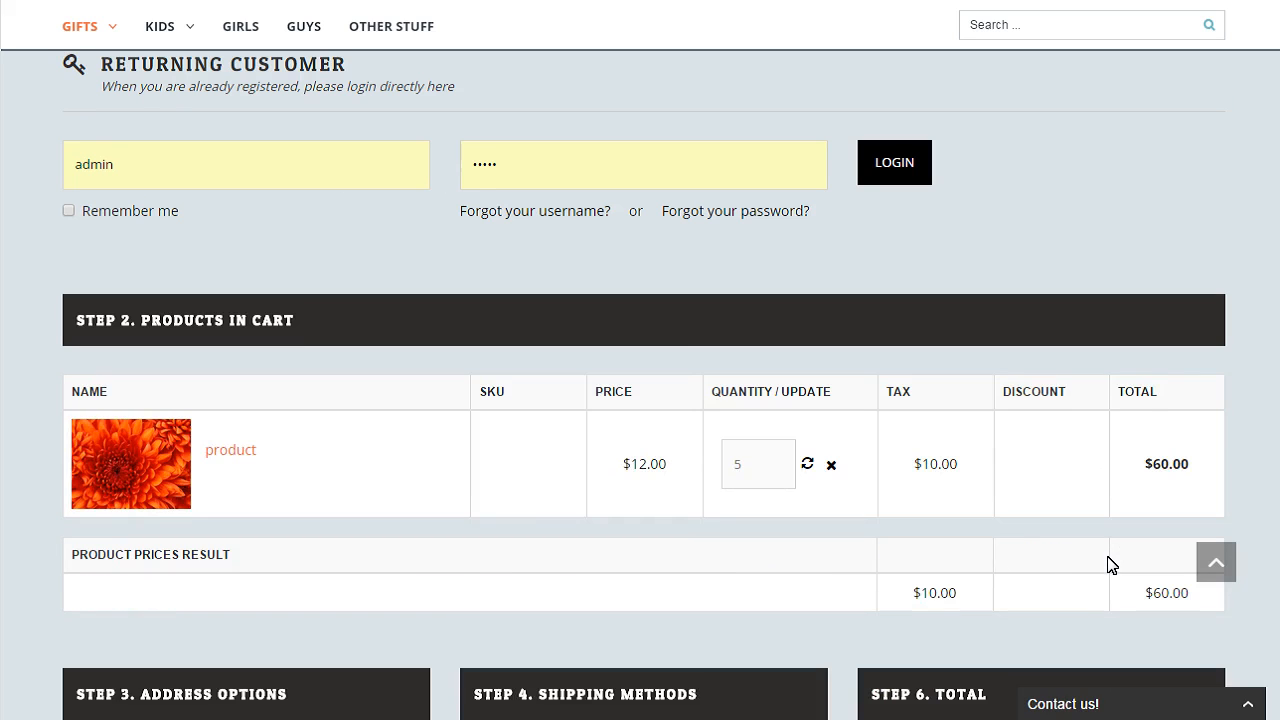
pyautogui.doubleClick(1165, 464)
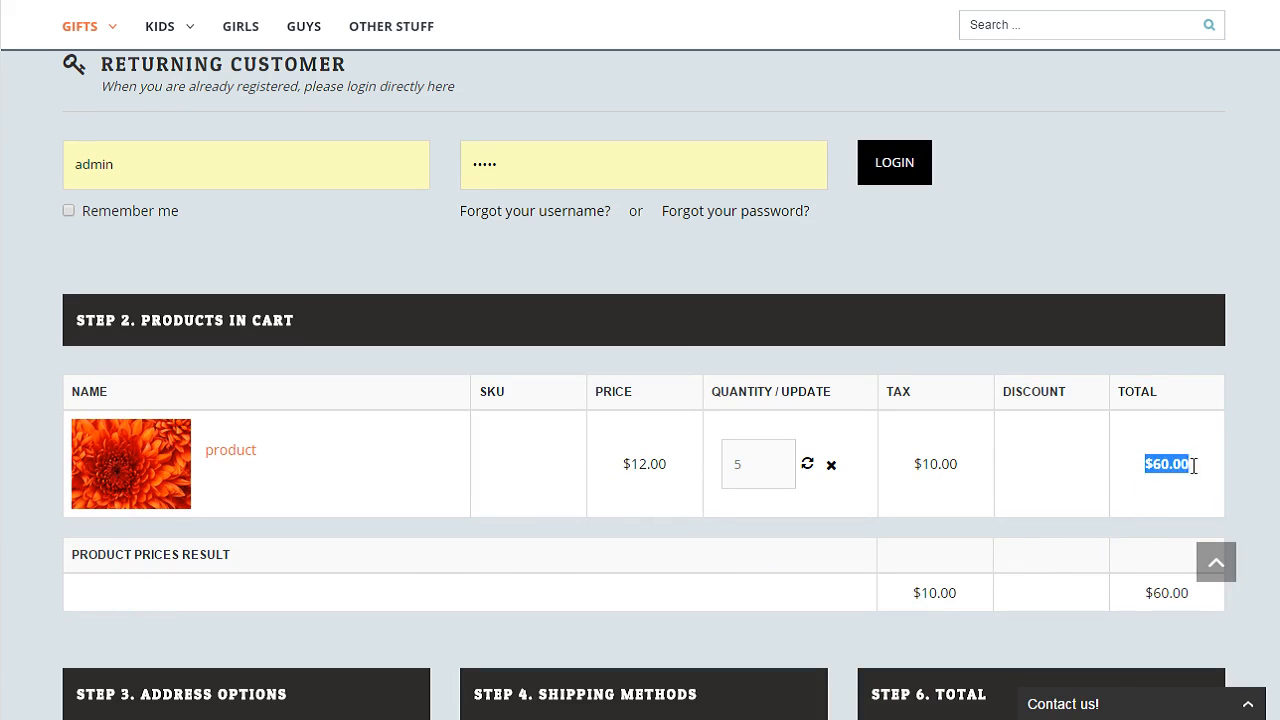